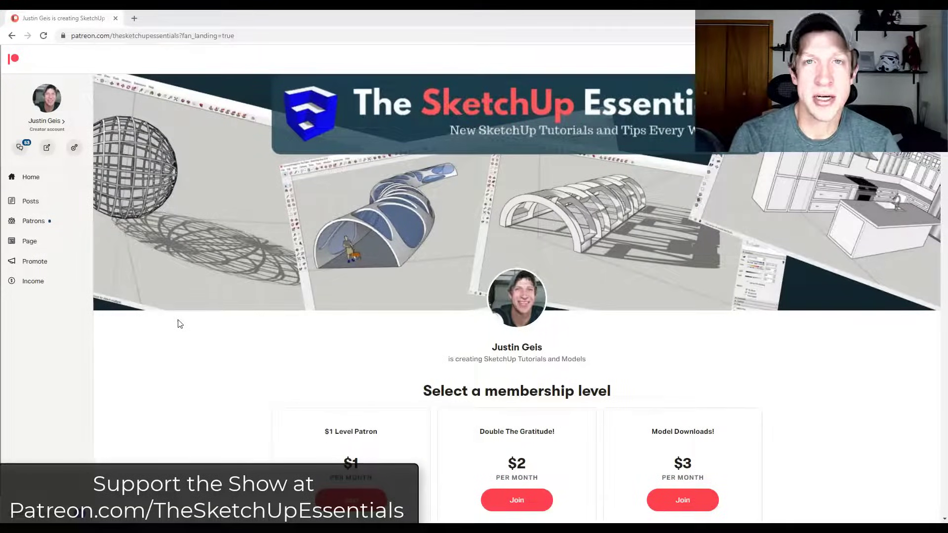
# Scroll through the MoveAlignMe plugin overview and requirements on SketchUcation
pyautogui.scroll(-3)
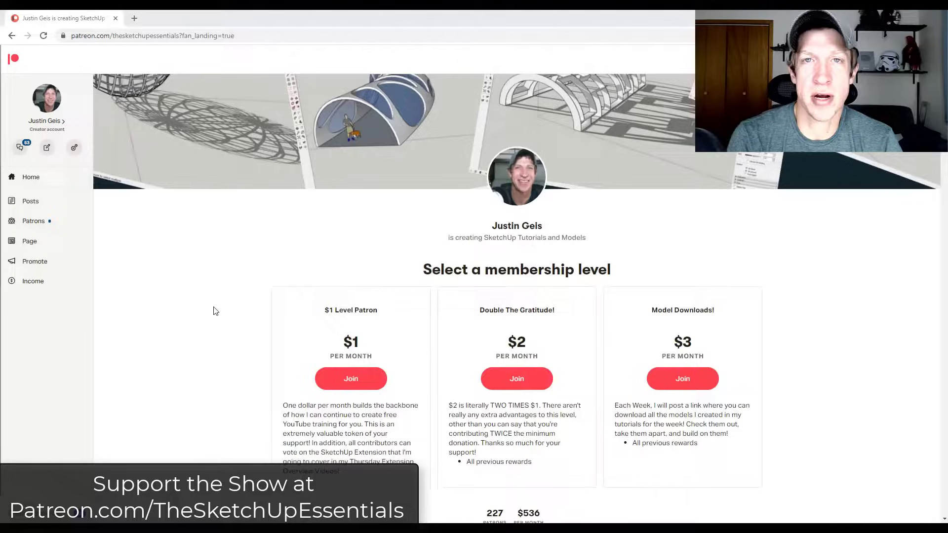
pyautogui.scroll(-3)
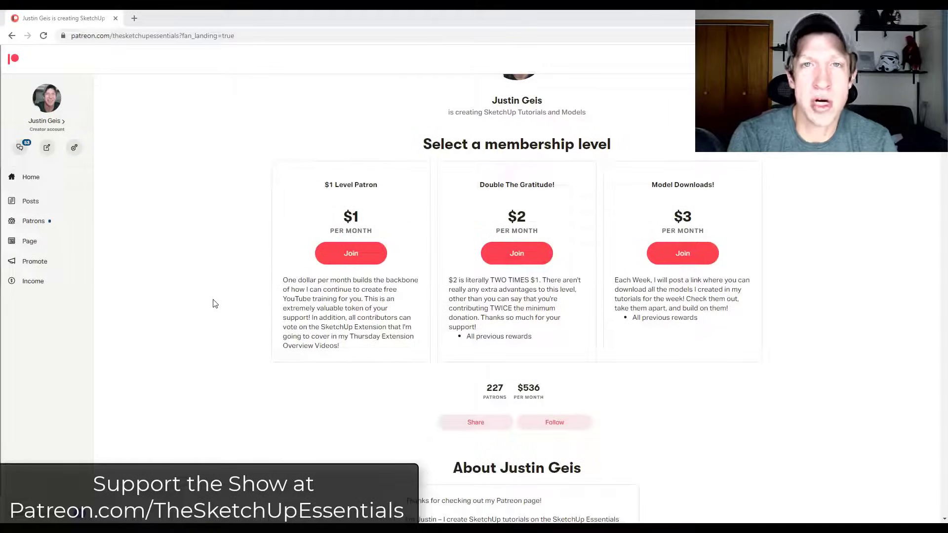
pyautogui.moveTo(236, 281)
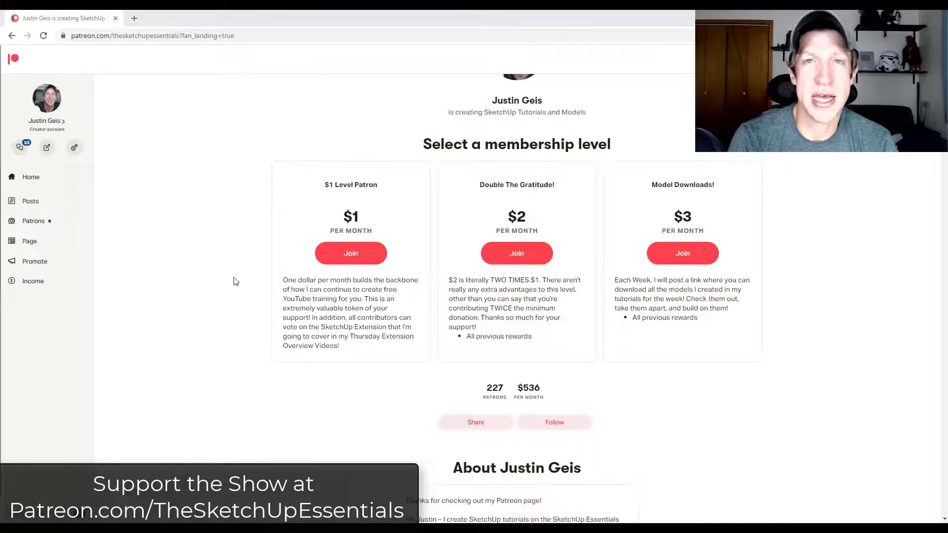
pyautogui.scroll(-3)
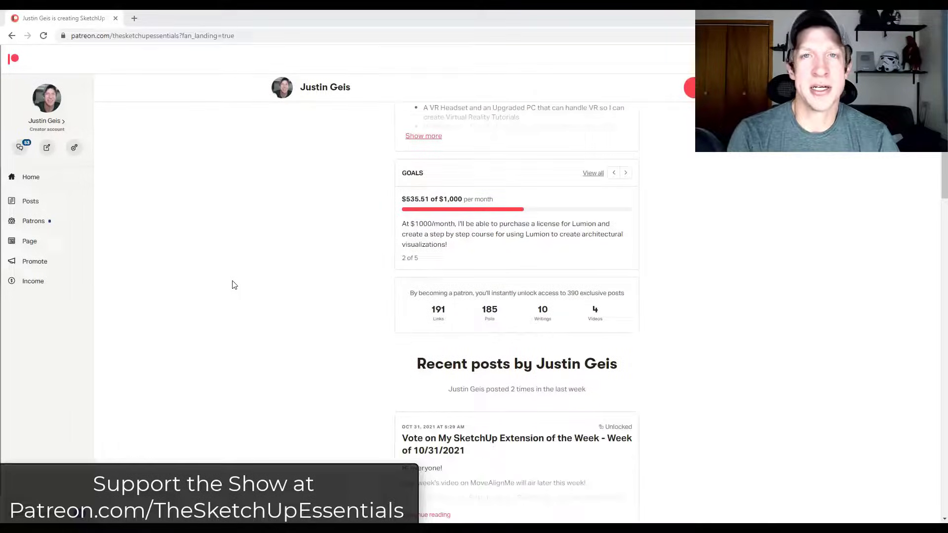
pyautogui.scroll(-3)
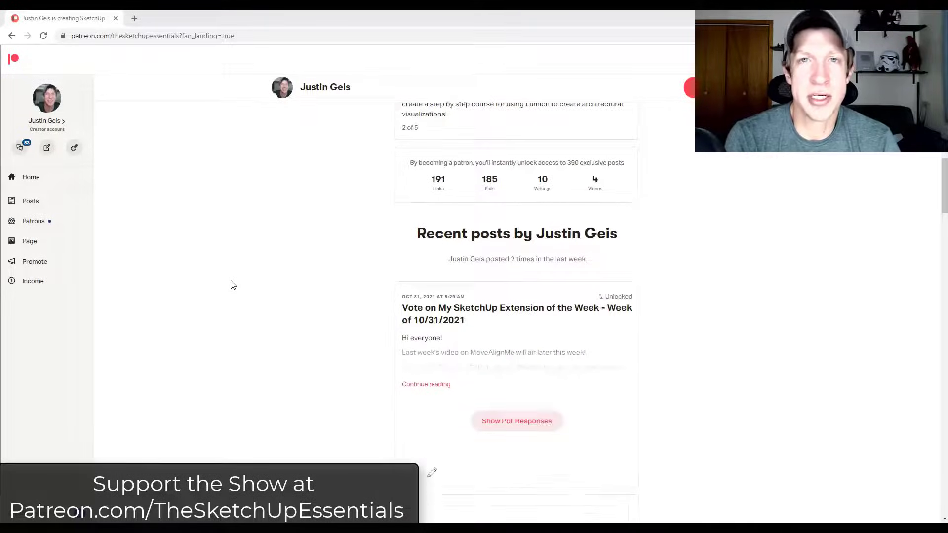
pyautogui.scroll(-3)
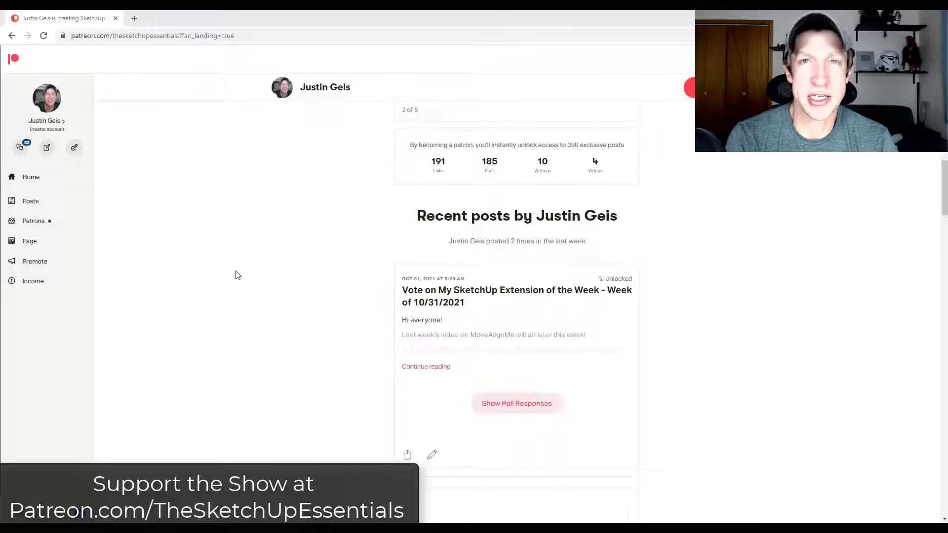
pyautogui.scroll(-3)
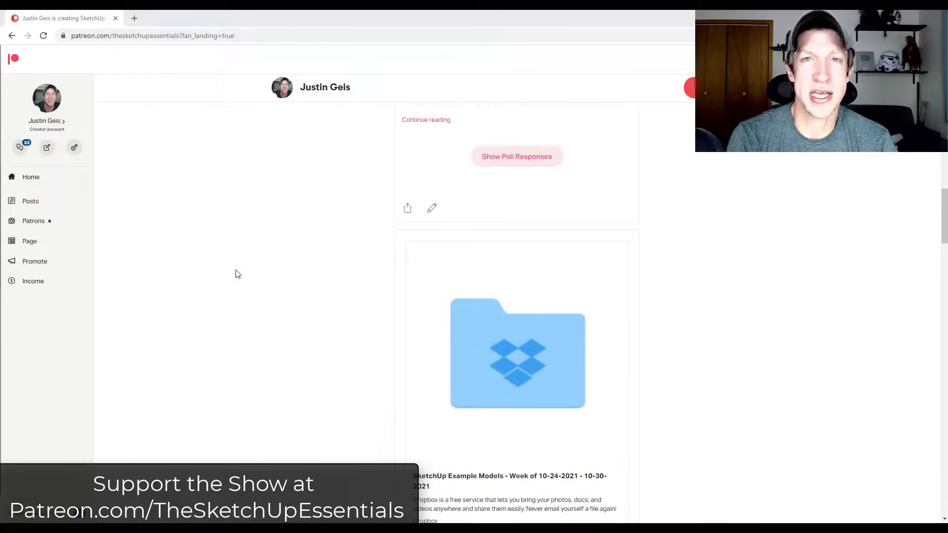
pyautogui.scroll(-3)
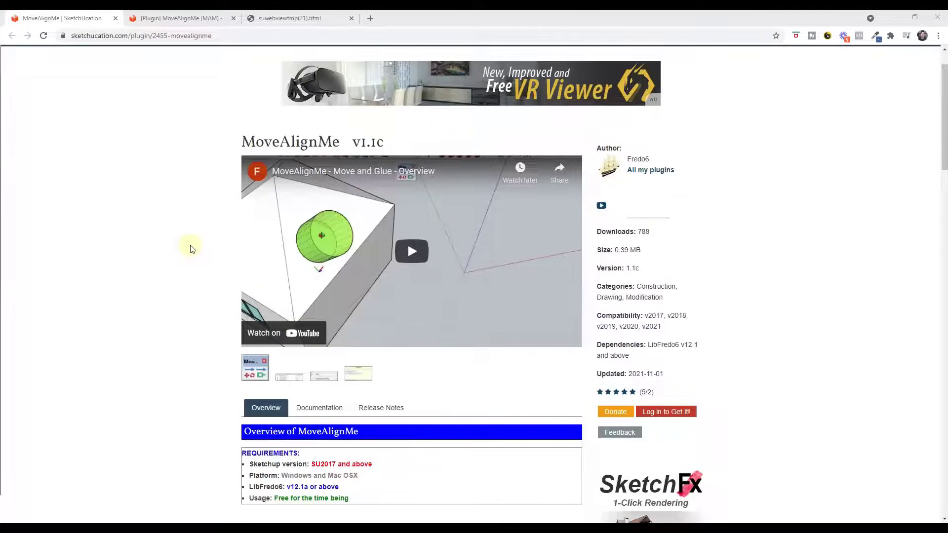
pyautogui.moveTo(118, 36)
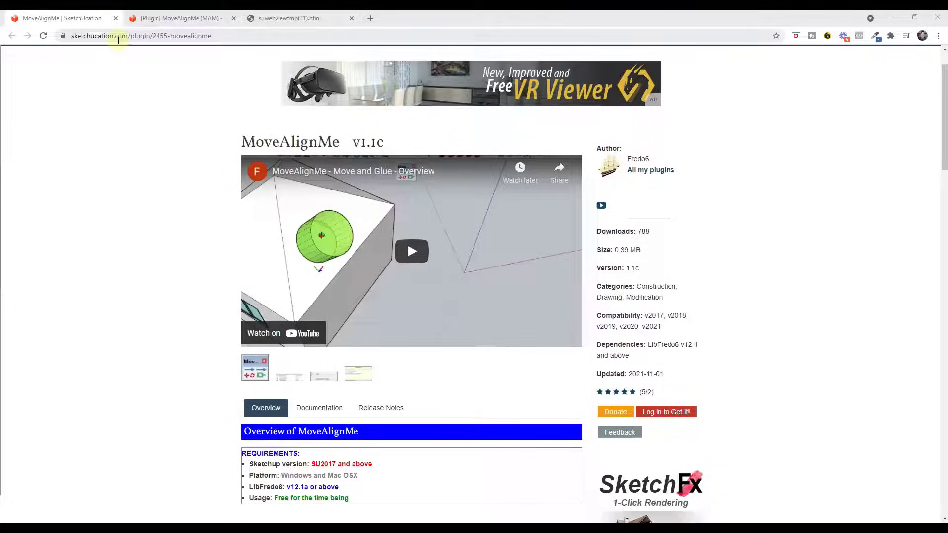
pyautogui.moveTo(192, 221)
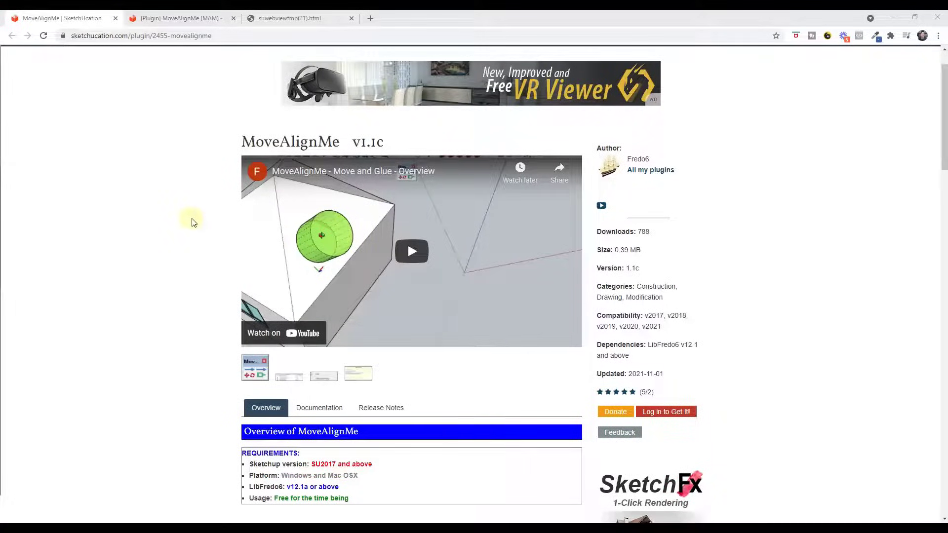
# Finish reviewing the plugin page and bring up the [Plugin] MoveAlignMe forum thread
pyautogui.scroll(-3)
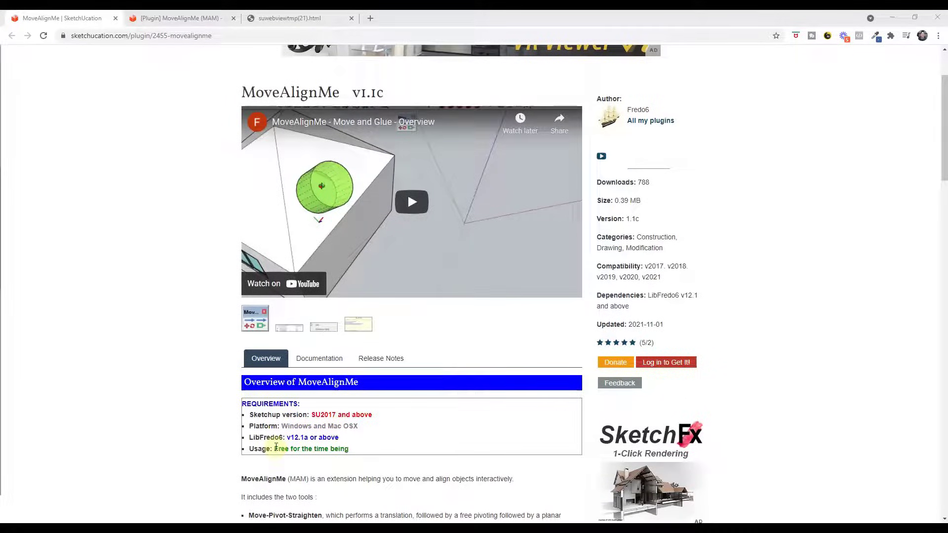
pyautogui.moveTo(421, 423)
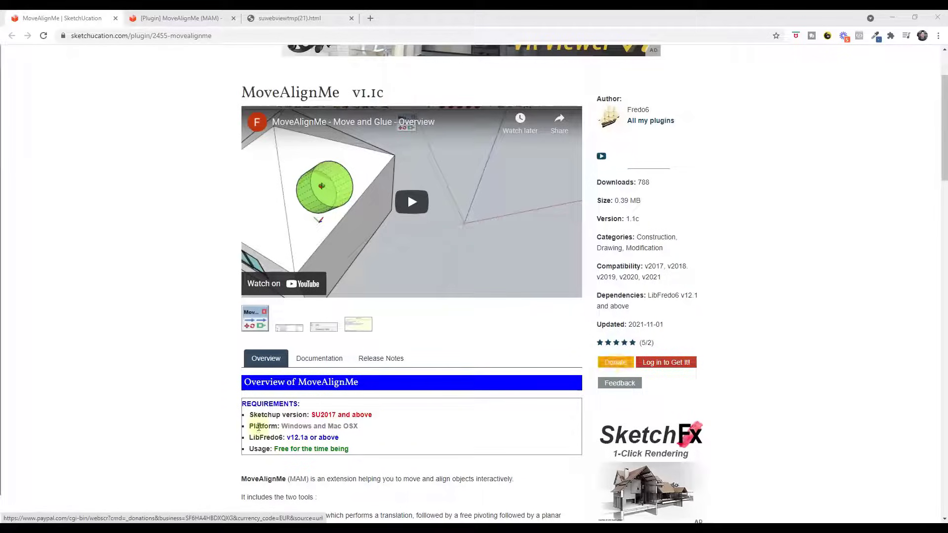
pyautogui.scroll(-3)
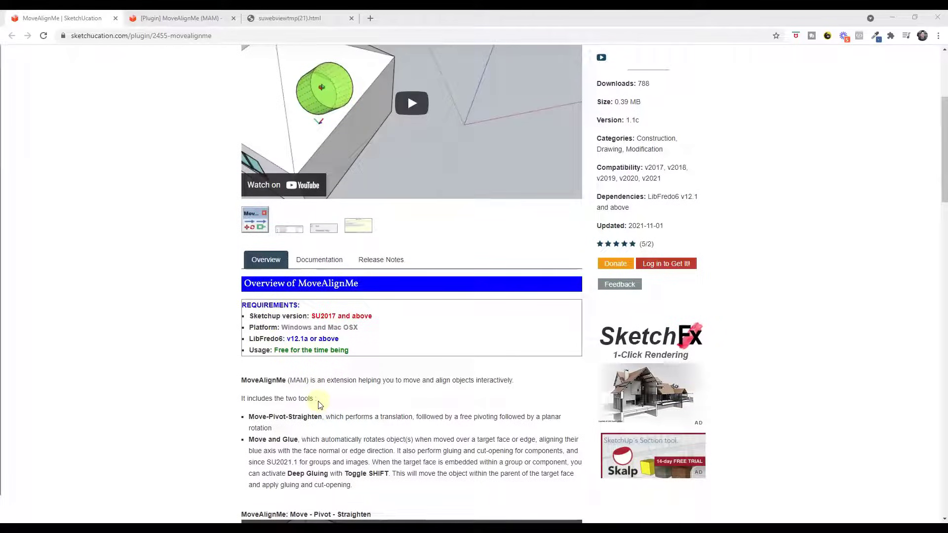
pyautogui.scroll(-3)
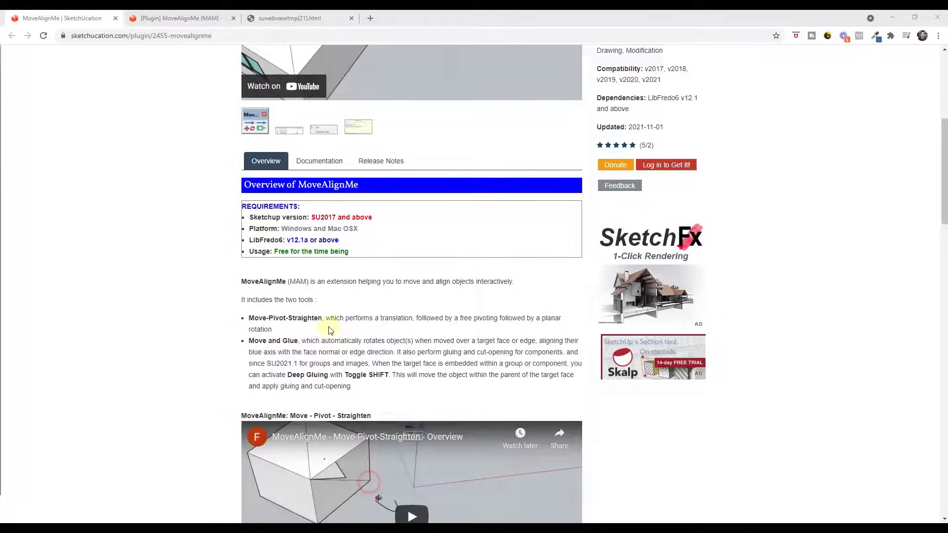
pyautogui.click(178, 18)
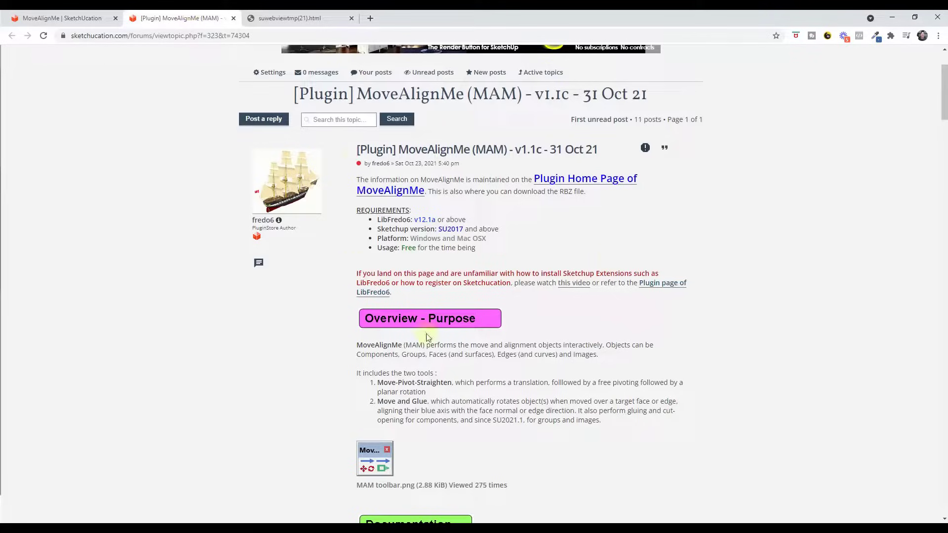
# Scroll through the MoveAlignMe forum thread down to its Documentation section
pyautogui.scroll(-3)
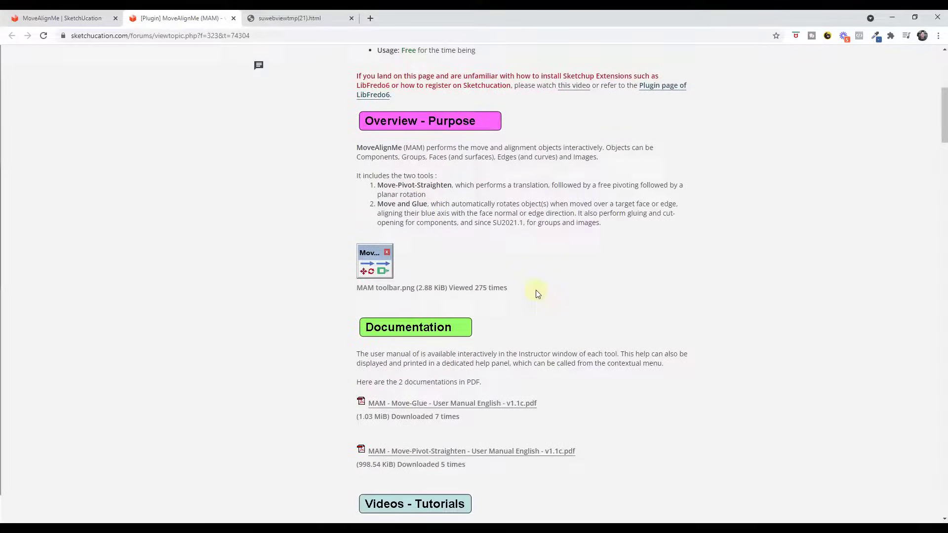
pyautogui.scroll(-3)
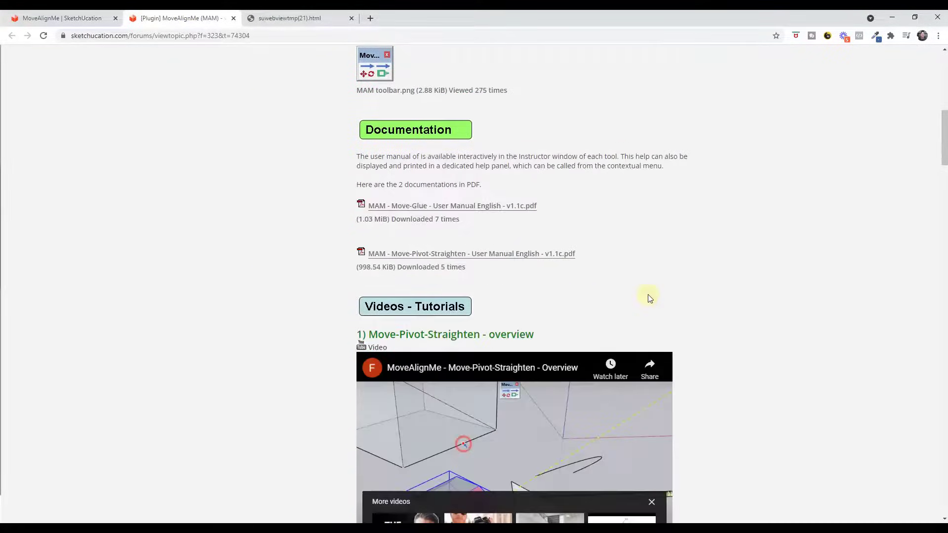
pyautogui.scroll(-3)
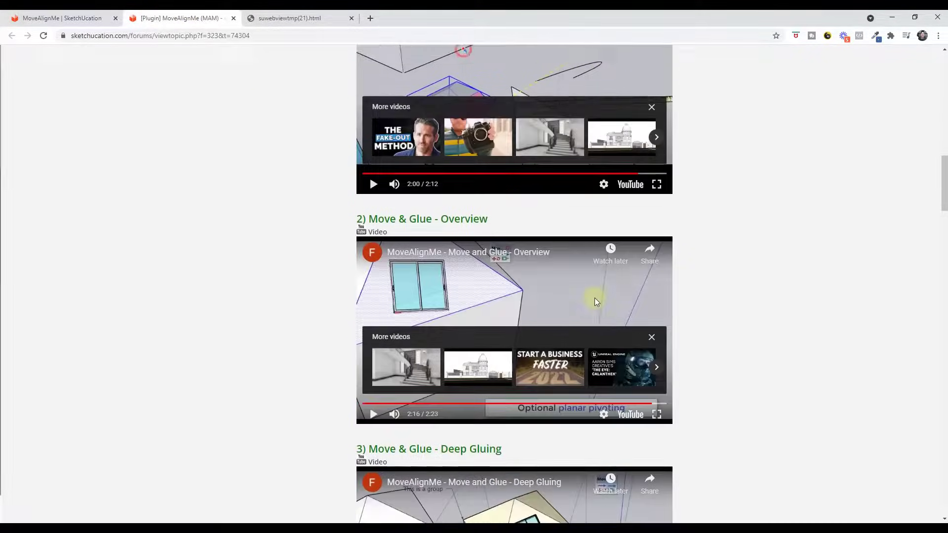
pyautogui.scroll(-3)
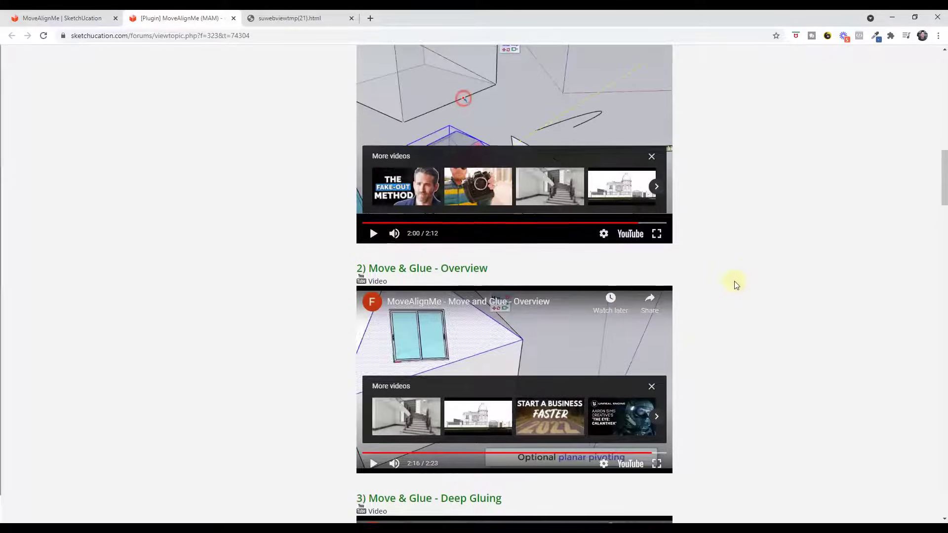
pyautogui.scroll(3)
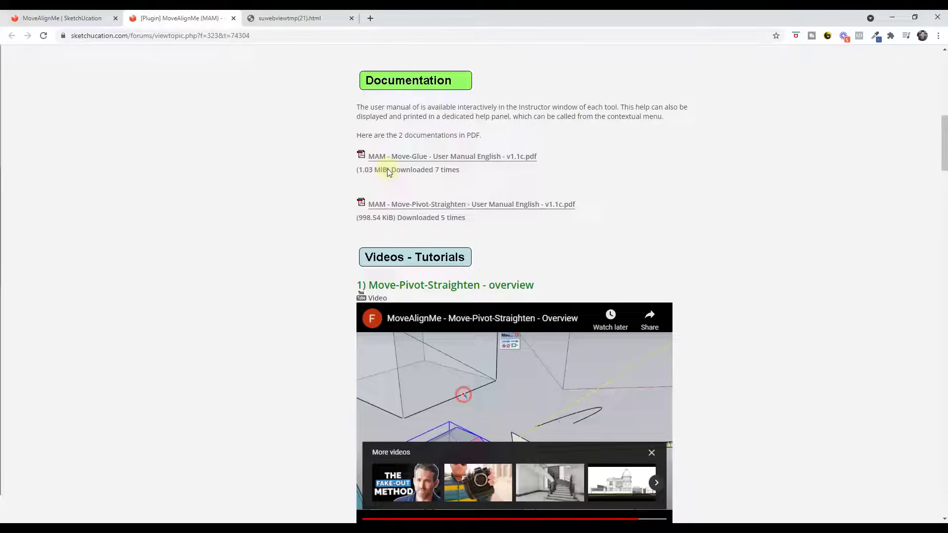
pyautogui.moveTo(441, 206)
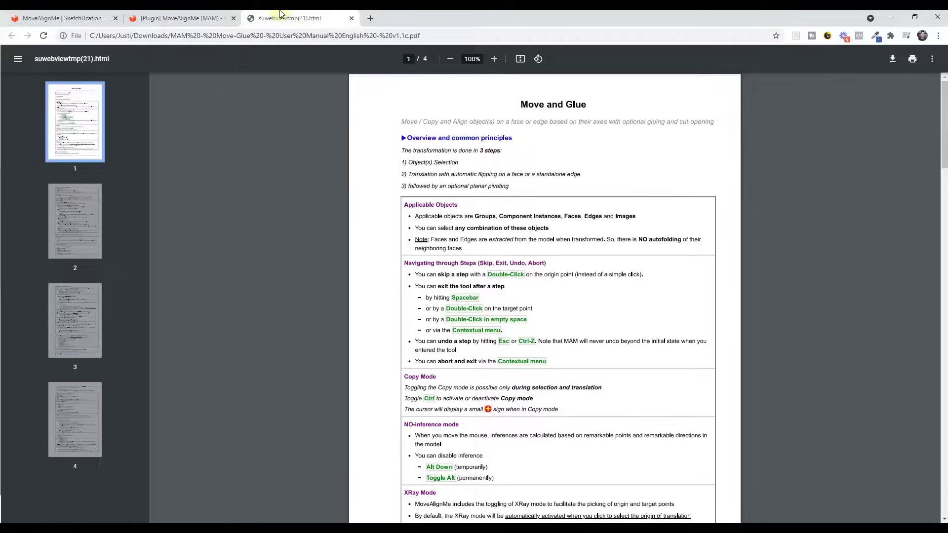
pyautogui.scroll(-3)
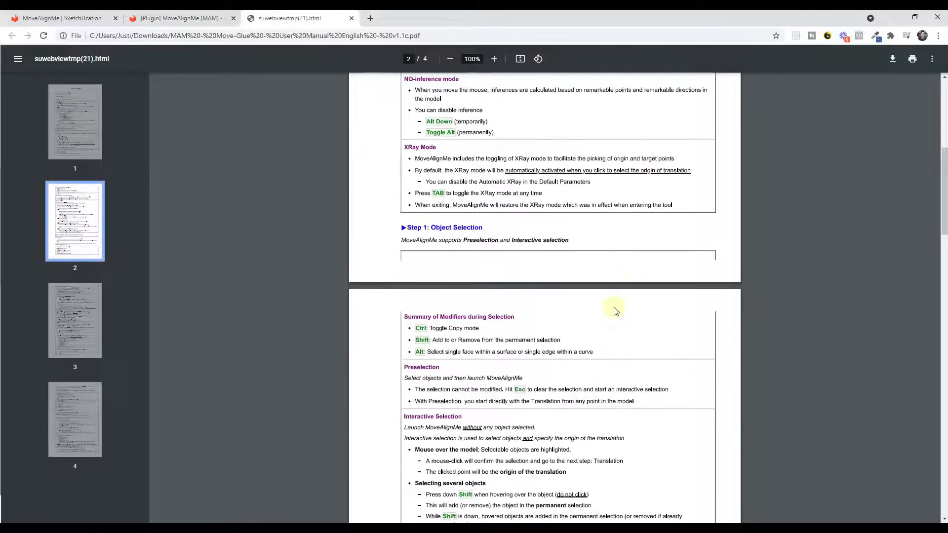
pyautogui.scroll(-3)
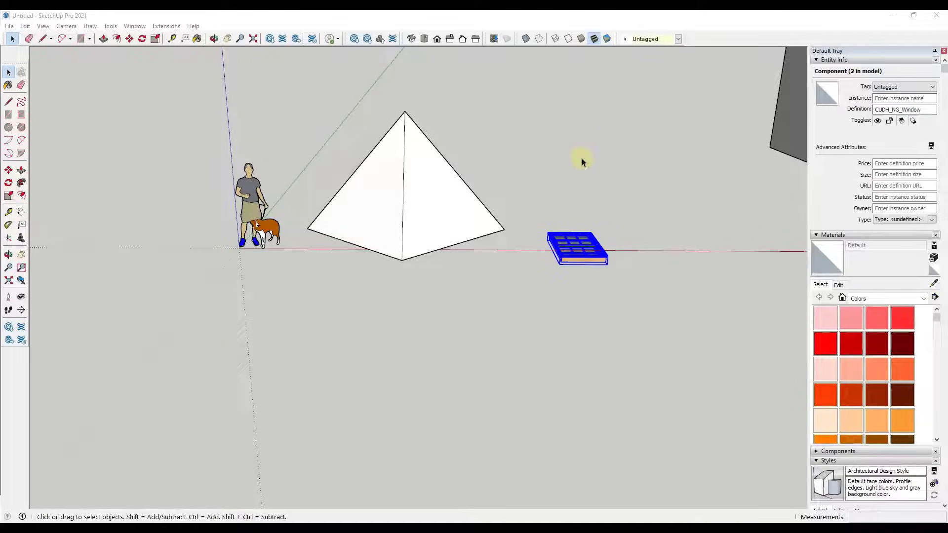
pyautogui.moveTo(589, 144)
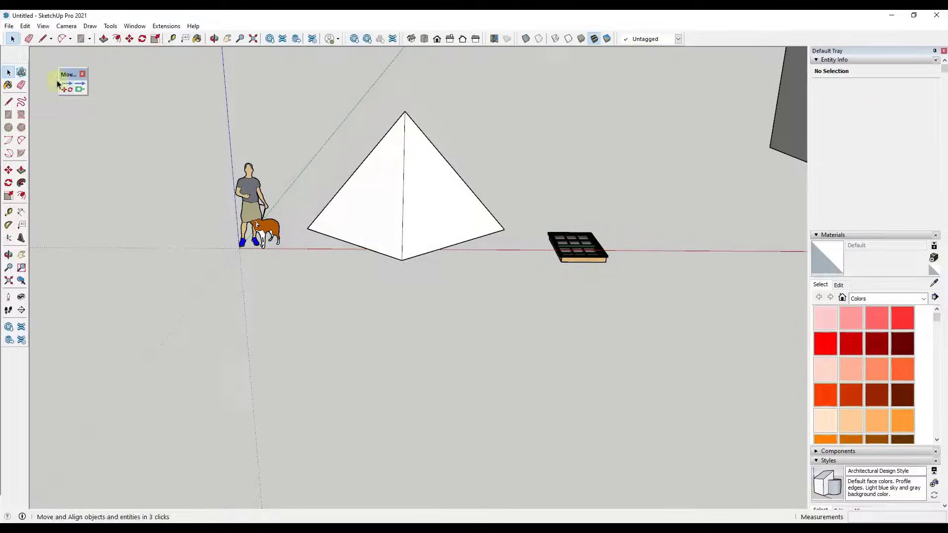
pyautogui.moveTo(65, 89)
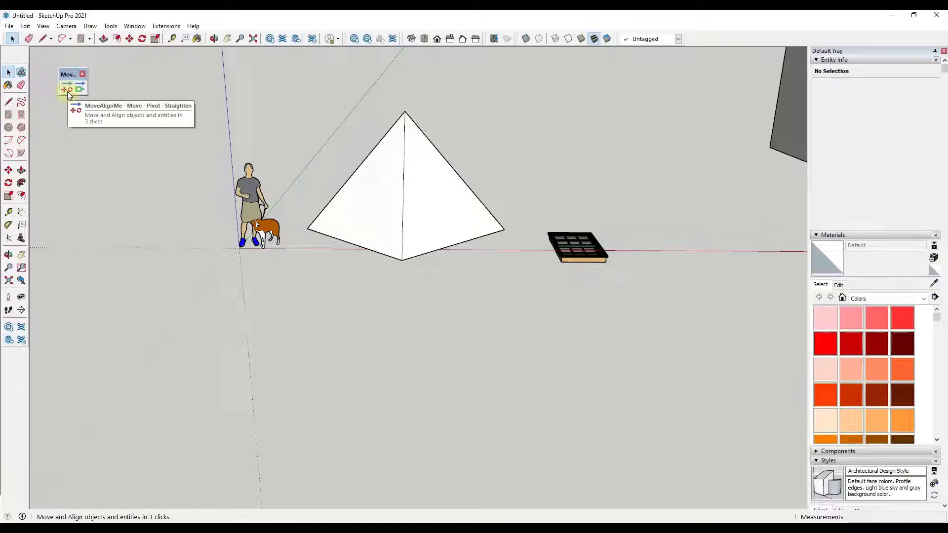
pyautogui.moveTo(77, 89)
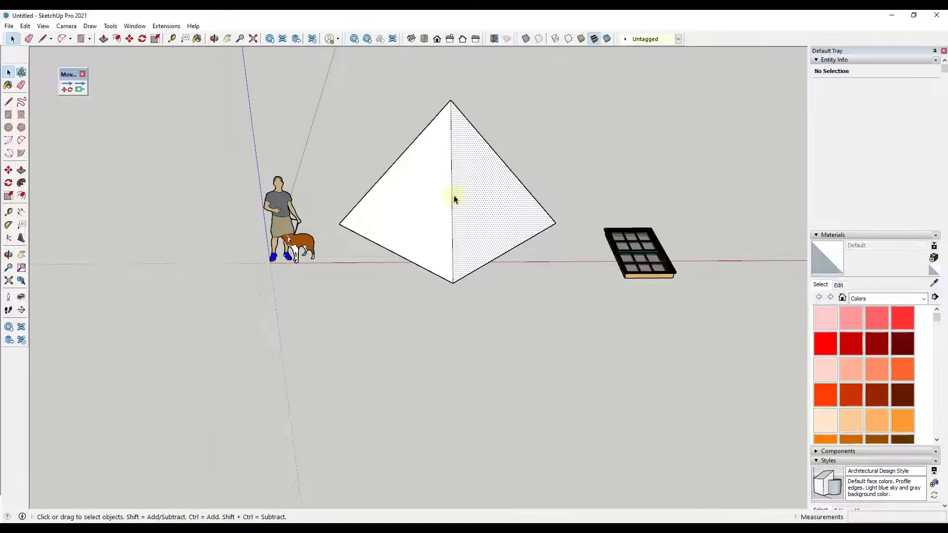
# Select the pyramid's right sloped face and orbit around to view the window placement
pyautogui.click(453, 200)
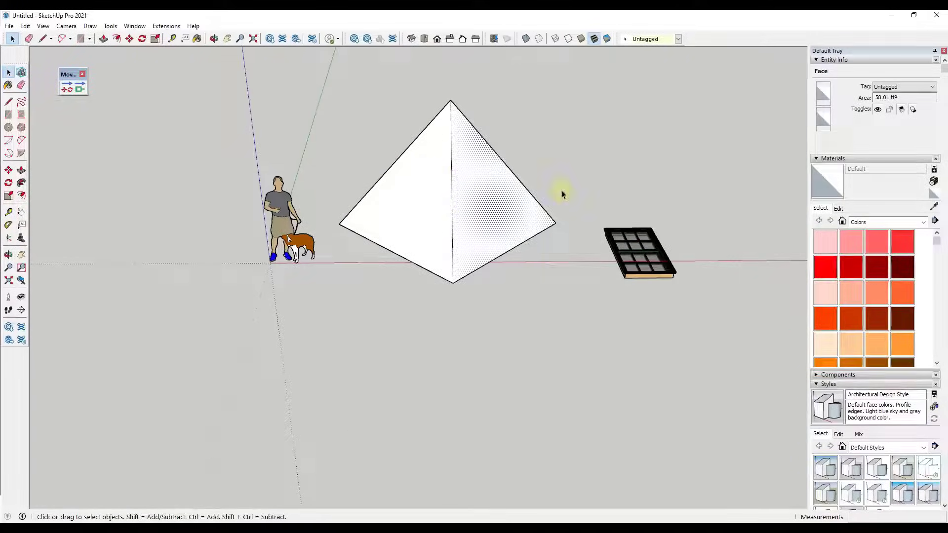
pyautogui.moveTo(562, 194); pyautogui.dragTo(653, 241)
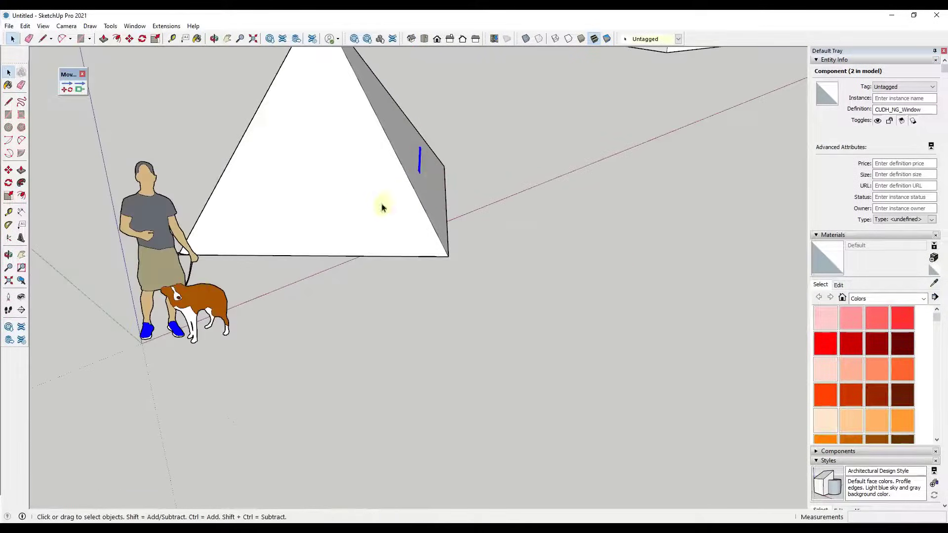
pyautogui.scroll(-3)
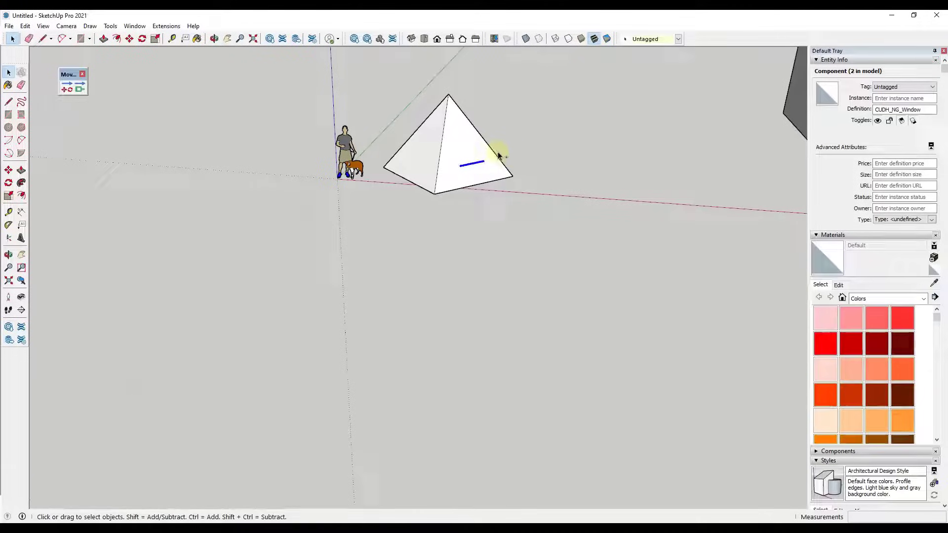
pyautogui.moveTo(496, 156); pyautogui.dragTo(552, 193)
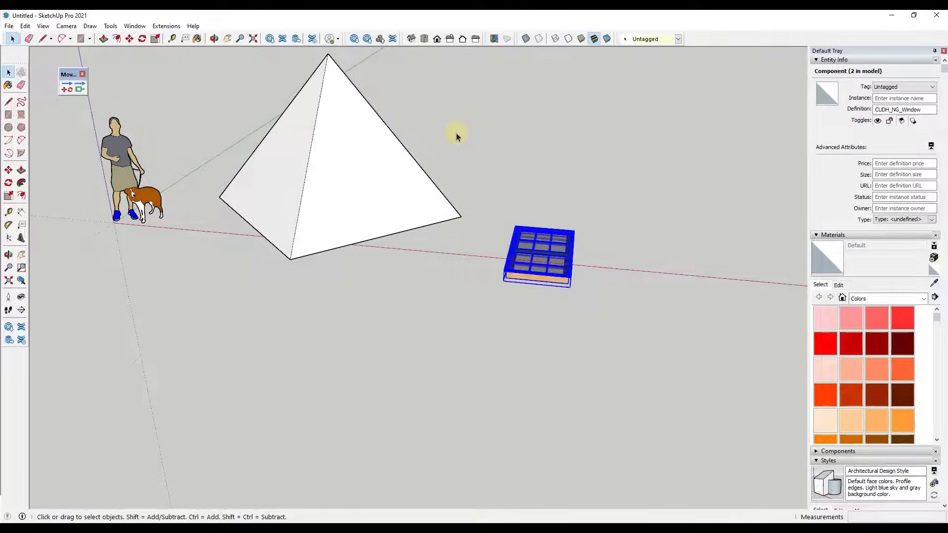
pyautogui.moveTo(471, 181)
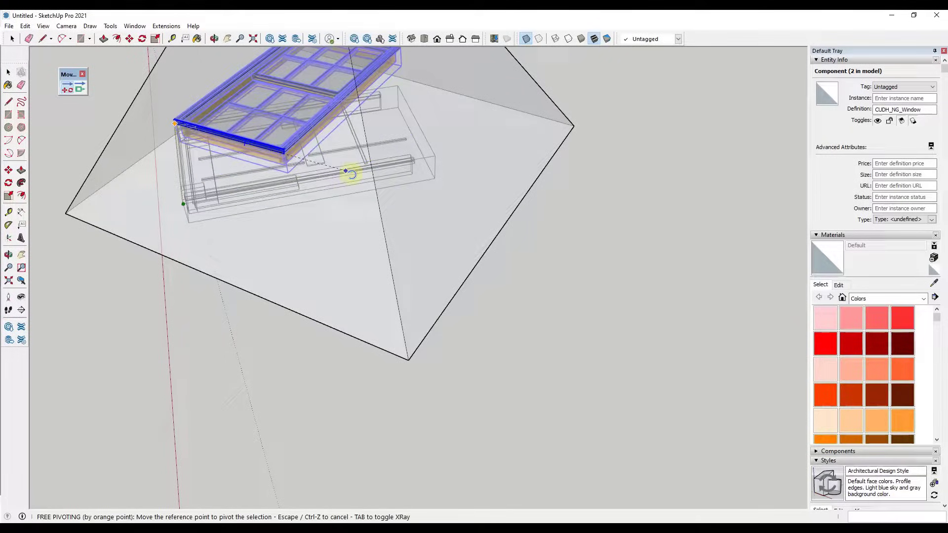
# Pivot the window by its orange point onto the pyramid's sloped face
pyautogui.moveTo(345, 171); pyautogui.dragTo(372, 192)
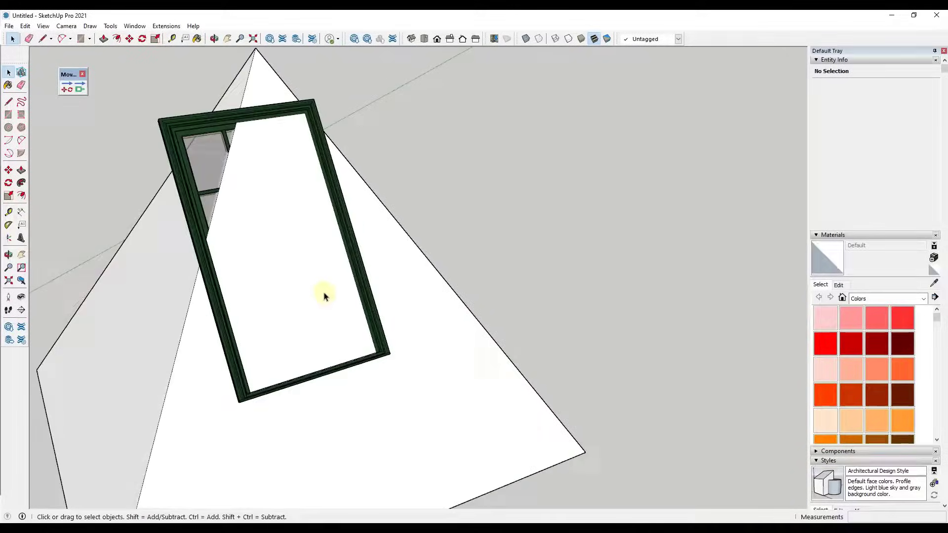
pyautogui.scroll(-3)
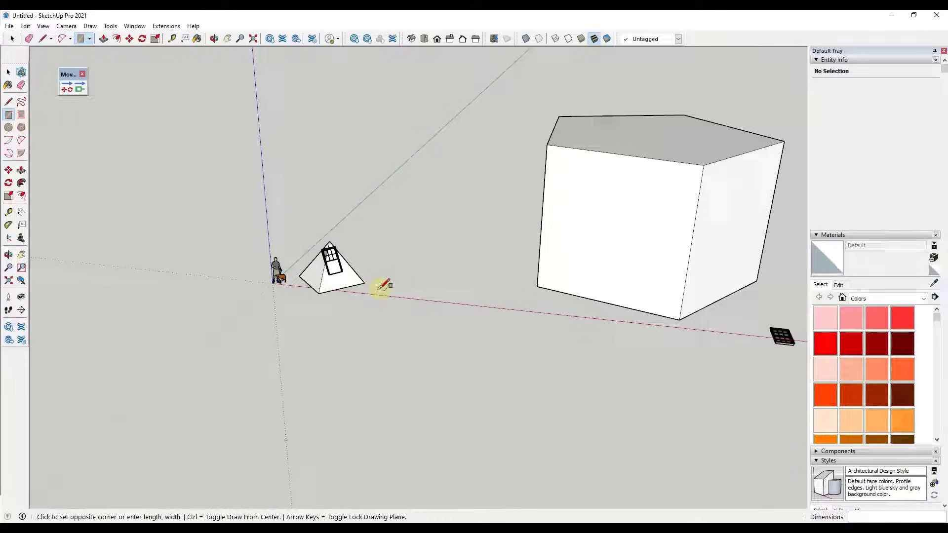
pyautogui.moveTo(380, 291); pyautogui.dragTo(532, 187)
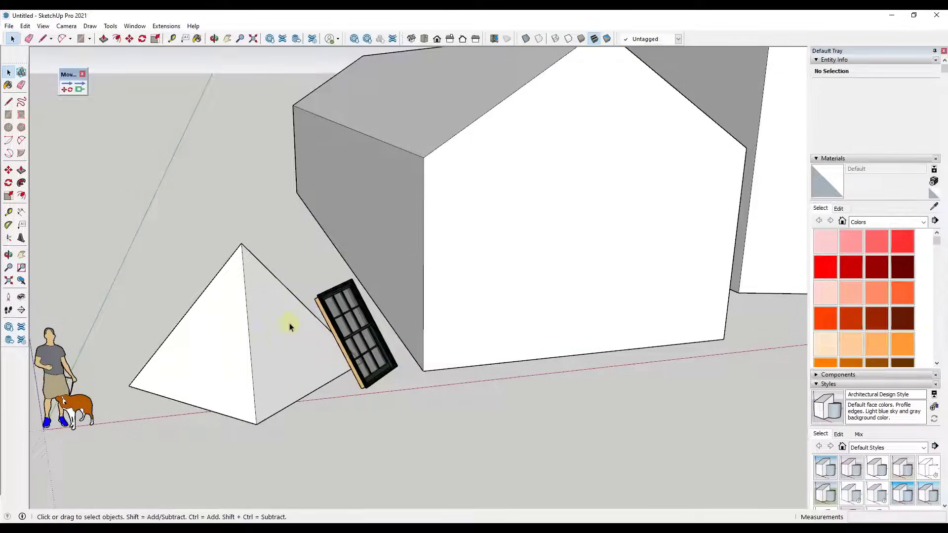
pyautogui.moveTo(68, 90)
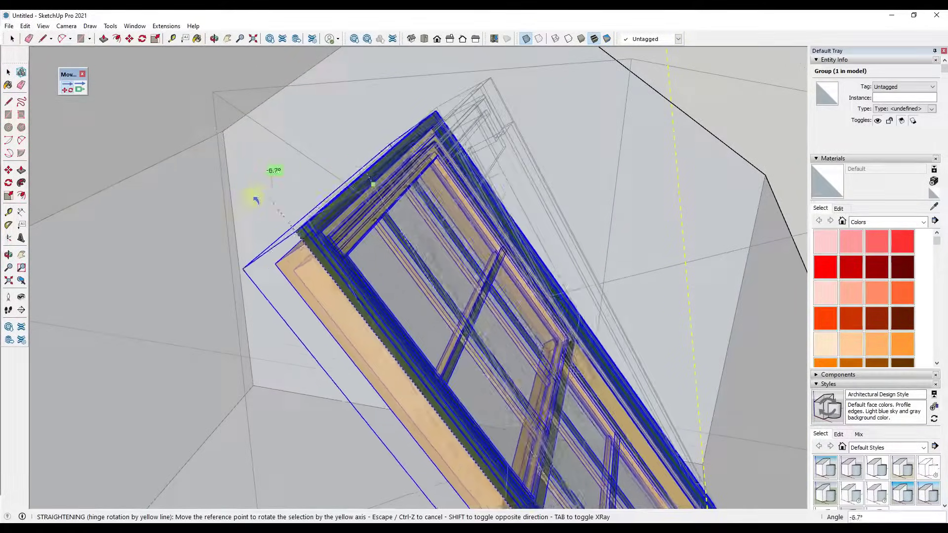
# Rotate the window about -6.7° around its yellow hinge edge
pyautogui.moveTo(253, 199); pyautogui.dragTo(189, 164)
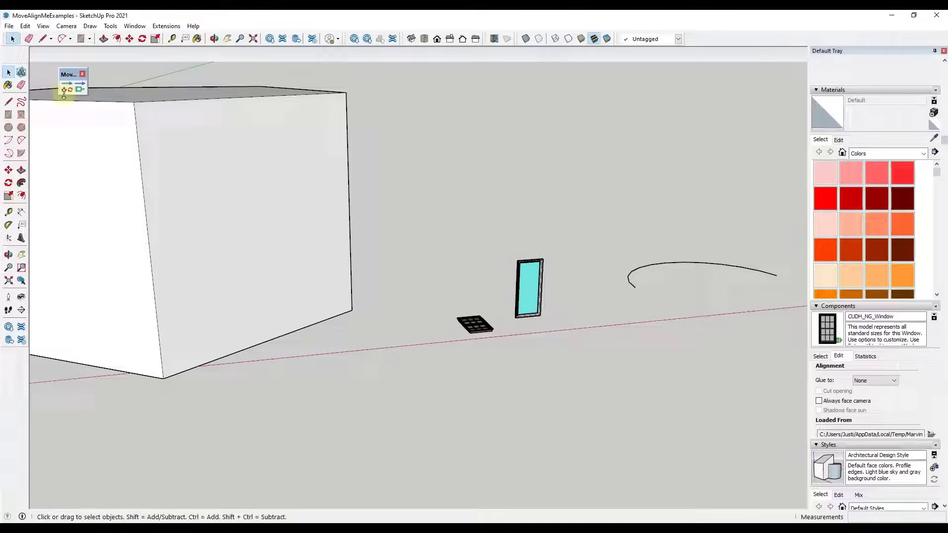
pyautogui.moveTo(79, 89)
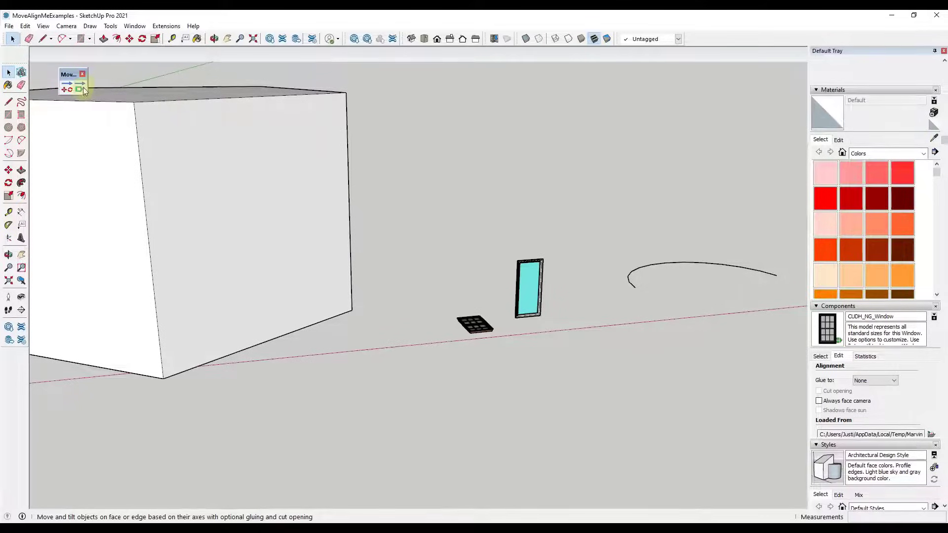
pyautogui.moveTo(79, 88)
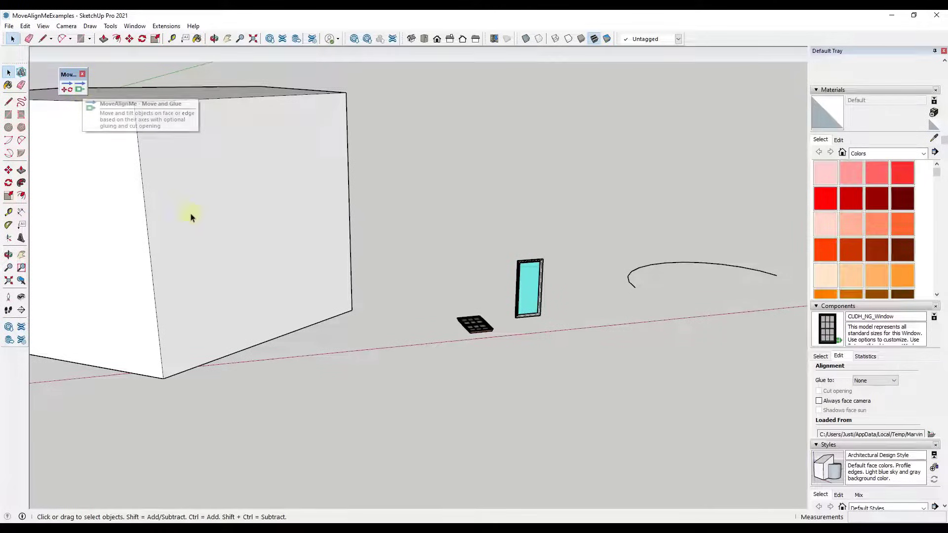
pyautogui.moveTo(246, 235)
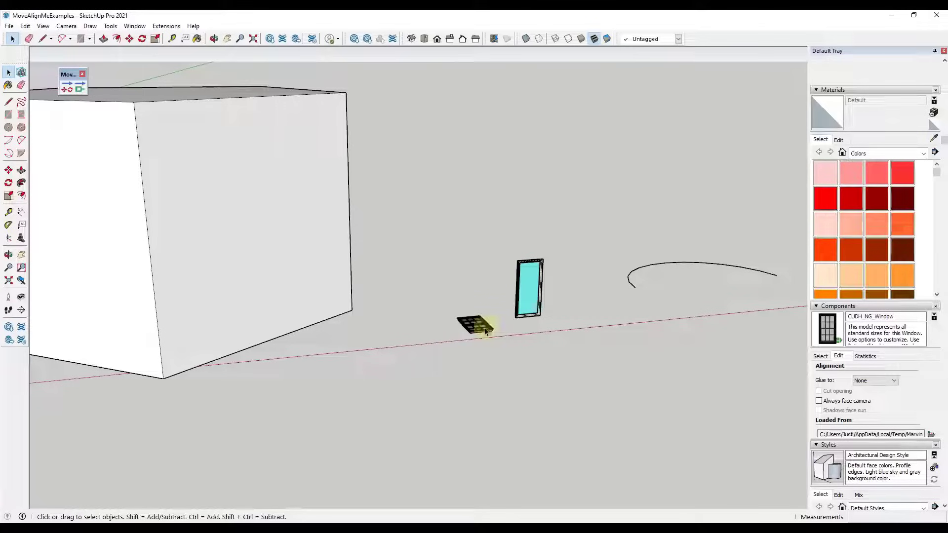
# Copy the flat window from its edge midpoint and drop the copy on the house wall
pyautogui.click(474, 325)
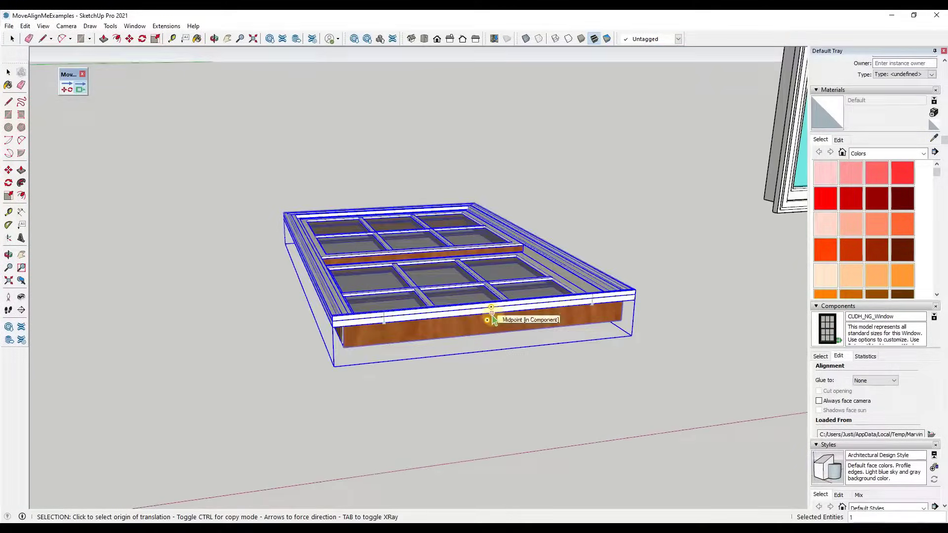
pyautogui.moveTo(489, 320); pyautogui.dragTo(489, 236)
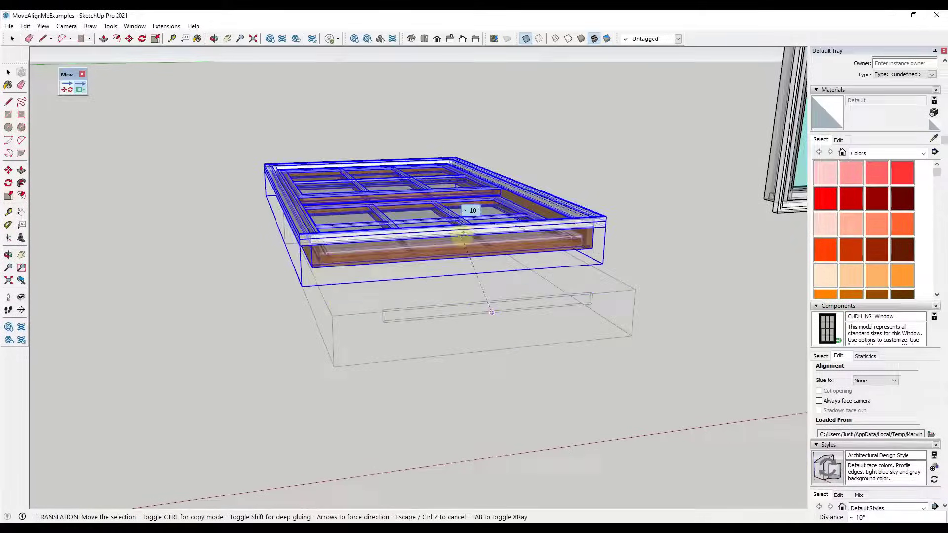
pyautogui.moveTo(460, 236); pyautogui.dragTo(464, 178)
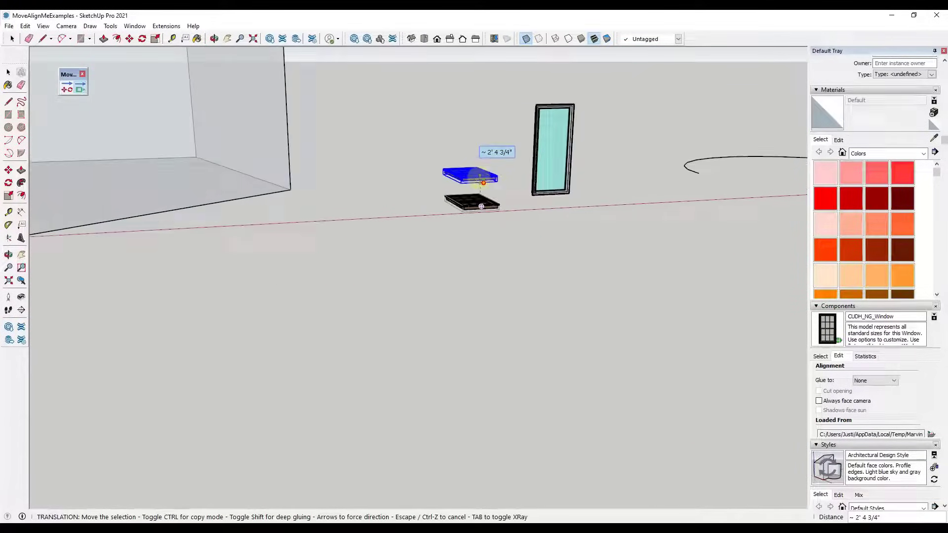
pyautogui.moveTo(470, 175); pyautogui.dragTo(363, 115)
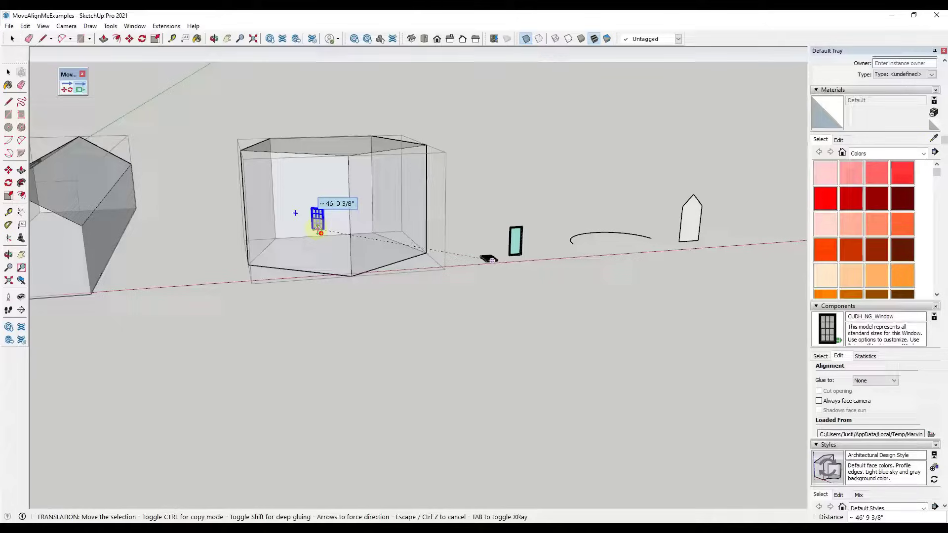
pyautogui.moveTo(317, 219); pyautogui.dragTo(385, 212)
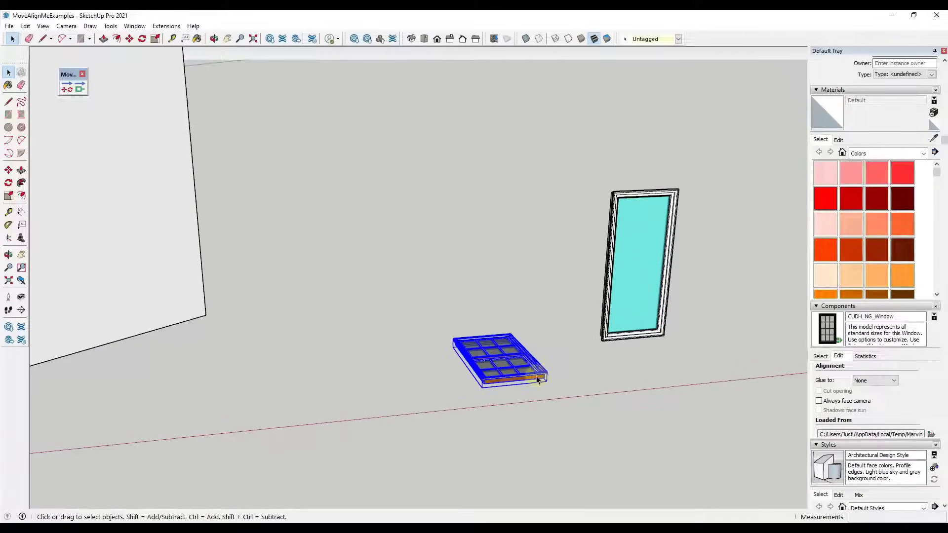
pyautogui.moveTo(79, 89)
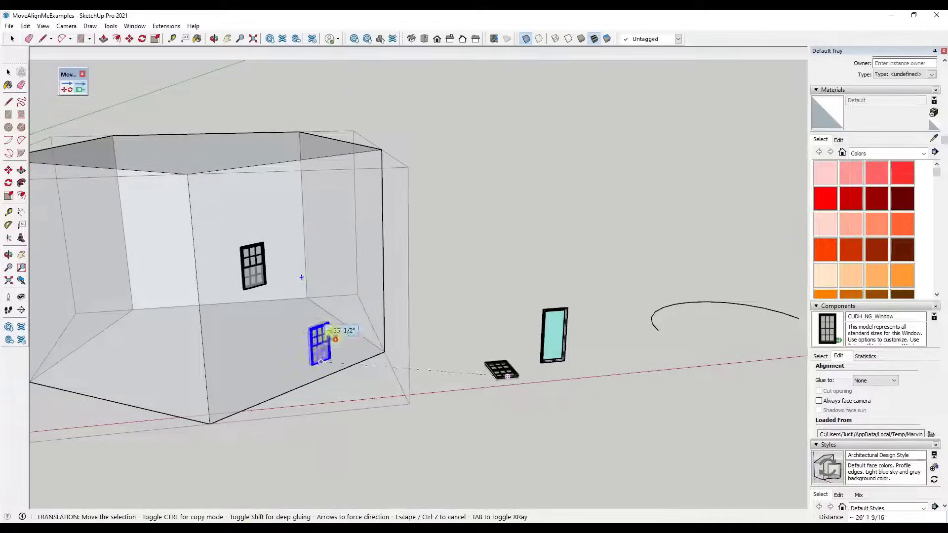
# Drag another window copy onto the green house wall face
pyautogui.moveTo(320, 341); pyautogui.dragTo(331, 248)
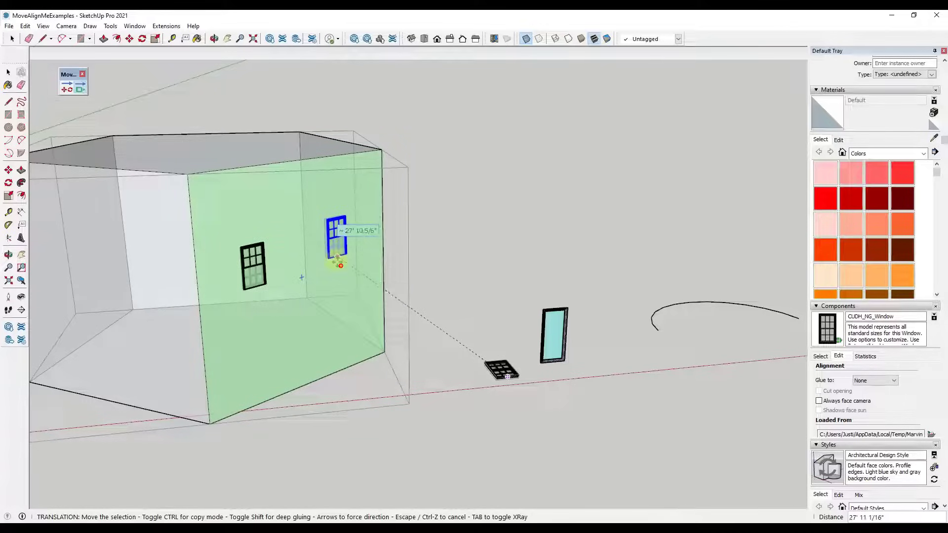
pyautogui.moveTo(332, 260)
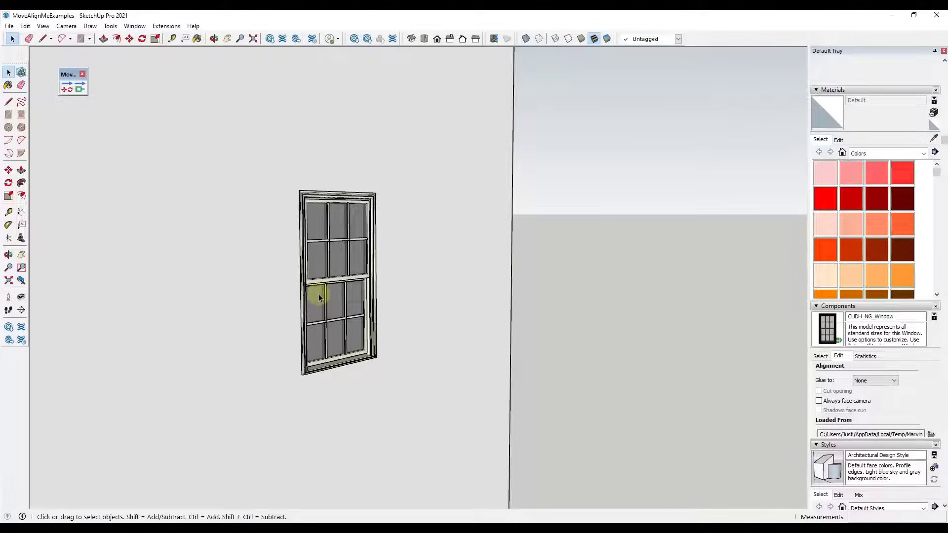
# Pick a drawing tool from the toolbar to draw the house-shaped face
pyautogui.click(213, 38)
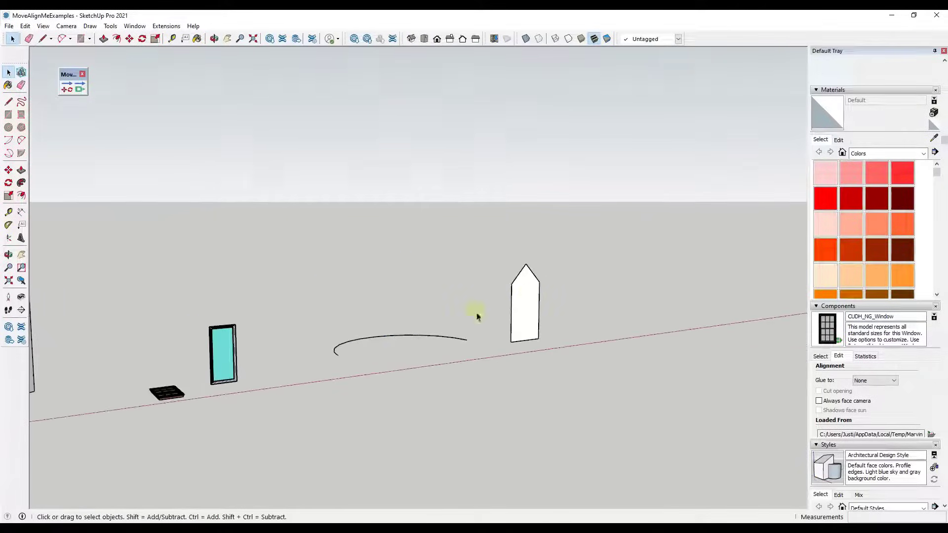
# Make the house-shaped face into a group
pyautogui.click(525, 303)
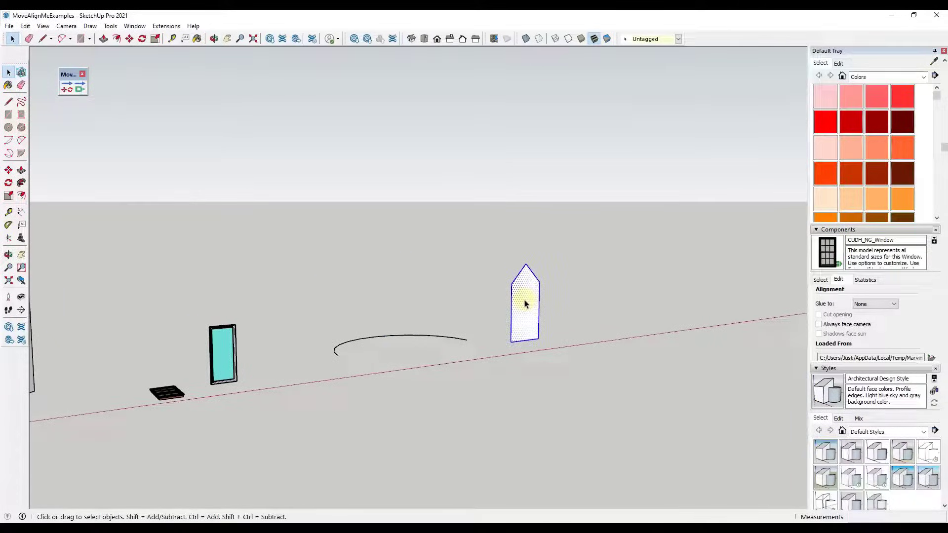
pyautogui.rightClick(525, 302)
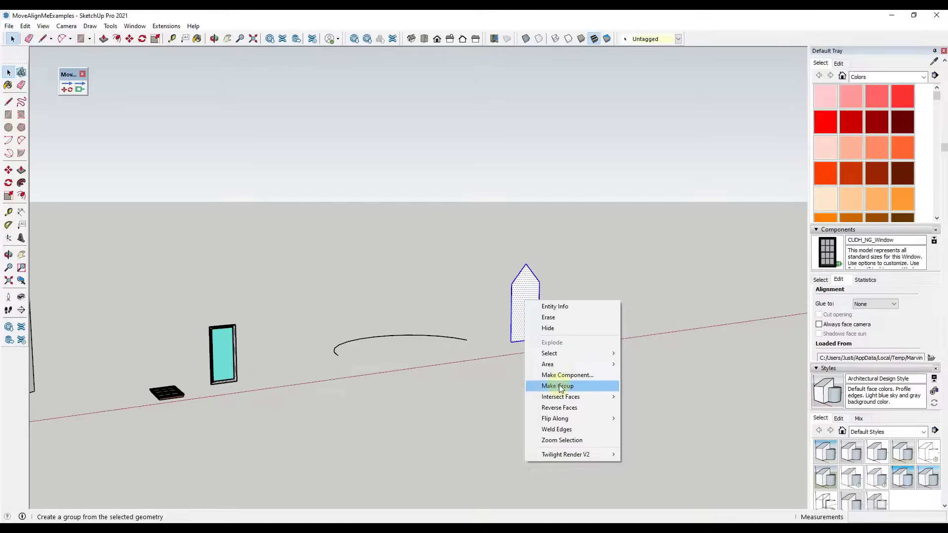
pyautogui.click(556, 386)
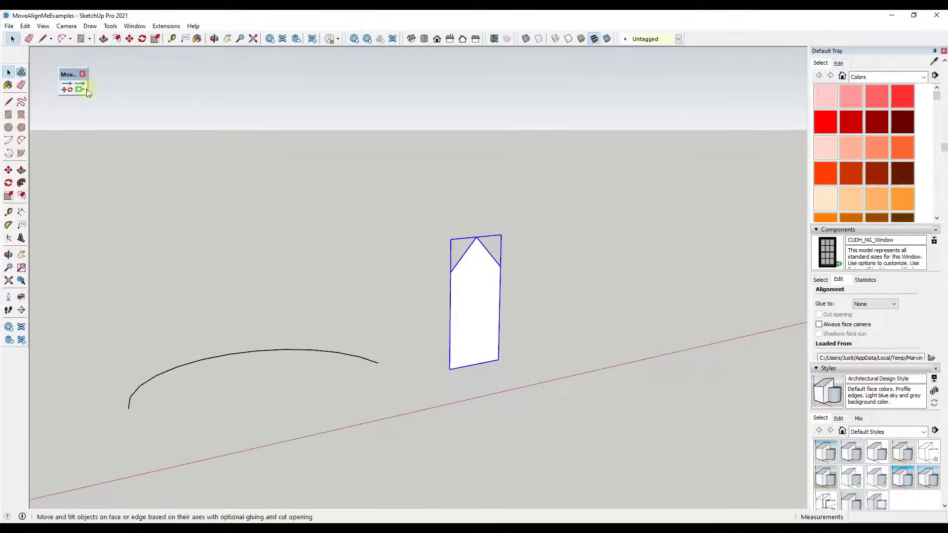
pyautogui.moveTo(79, 90)
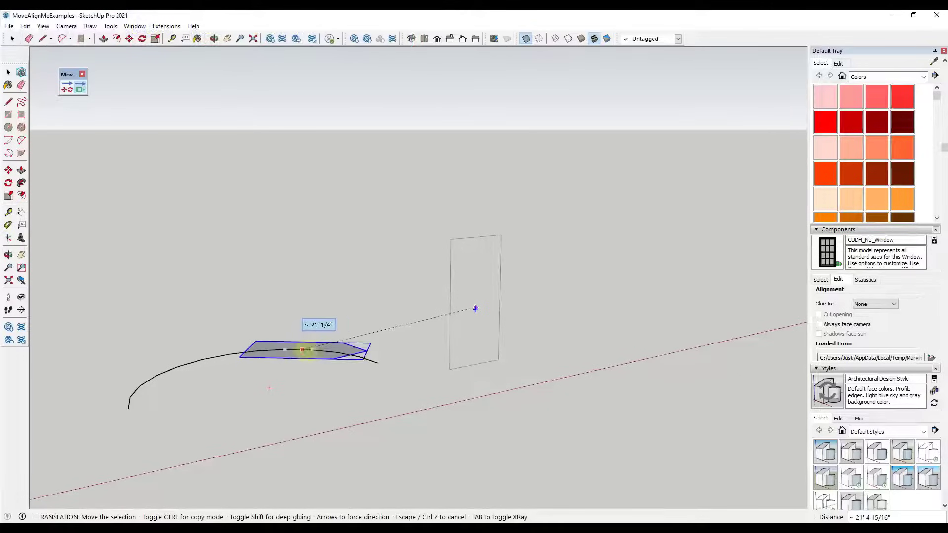
# Slide the house-shaped group back and forth along the arc
pyautogui.moveTo(302, 350); pyautogui.dragTo(356, 361)
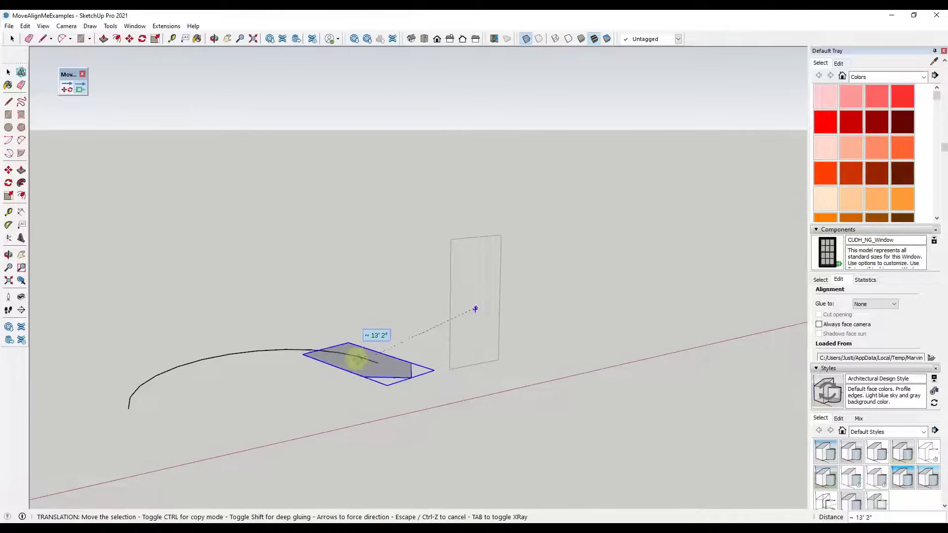
pyautogui.moveTo(356, 361); pyautogui.dragTo(169, 367)
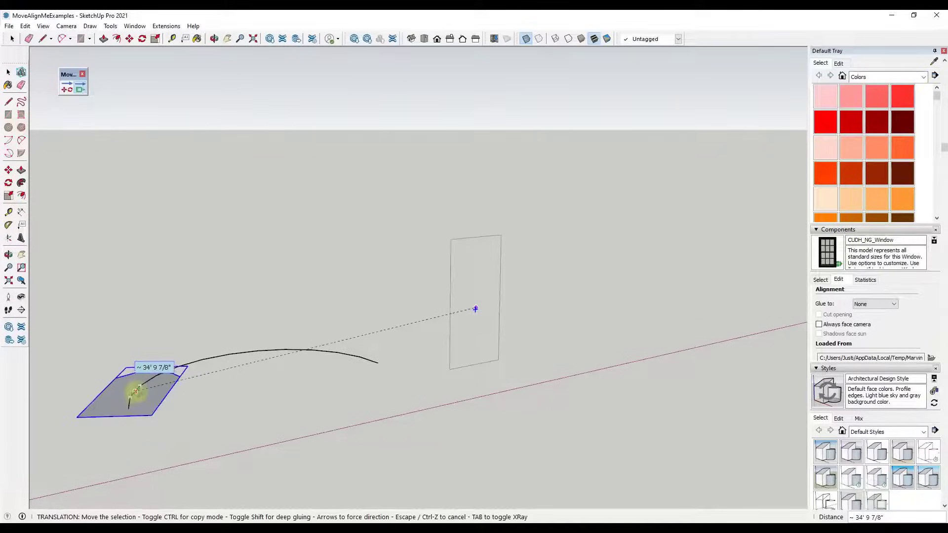
pyautogui.moveTo(136, 391); pyautogui.dragTo(177, 367)
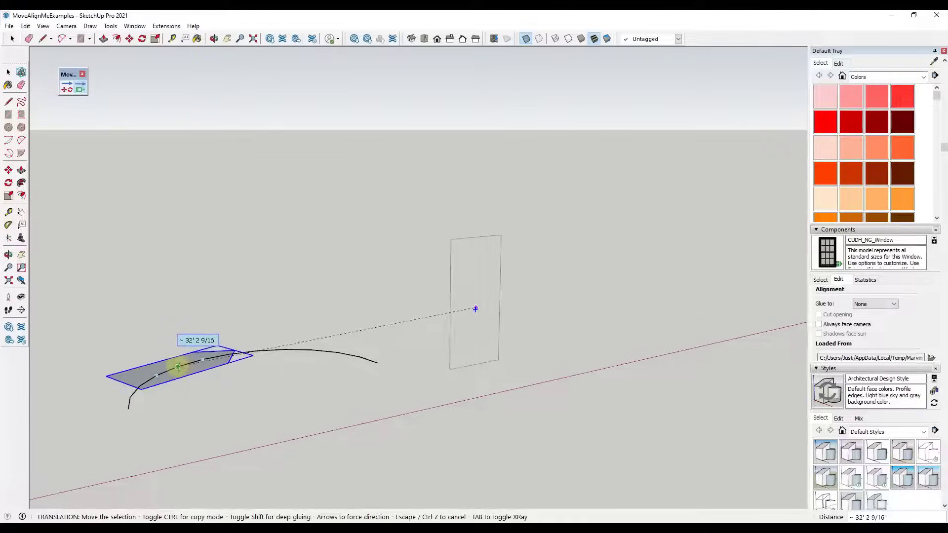
pyautogui.moveTo(177, 367); pyautogui.dragTo(130, 396)
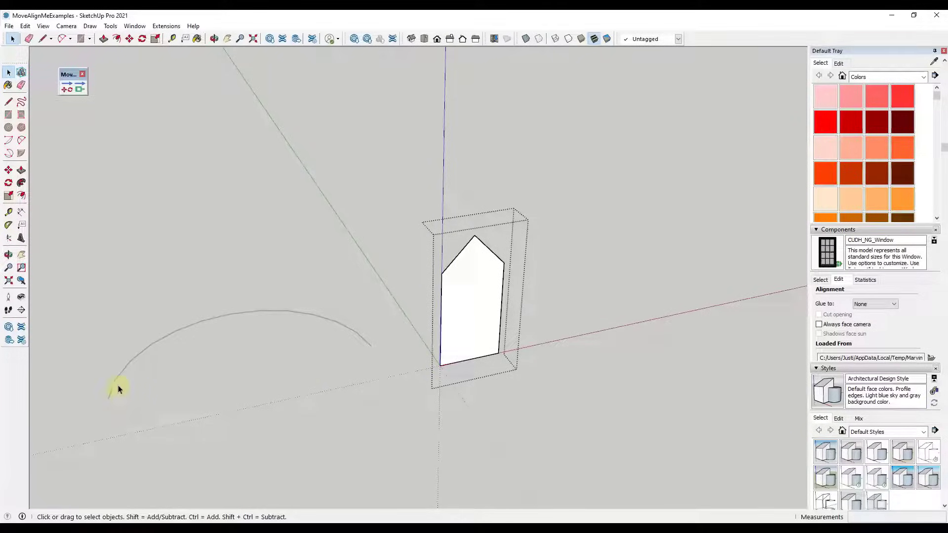
pyautogui.moveTo(237, 323)
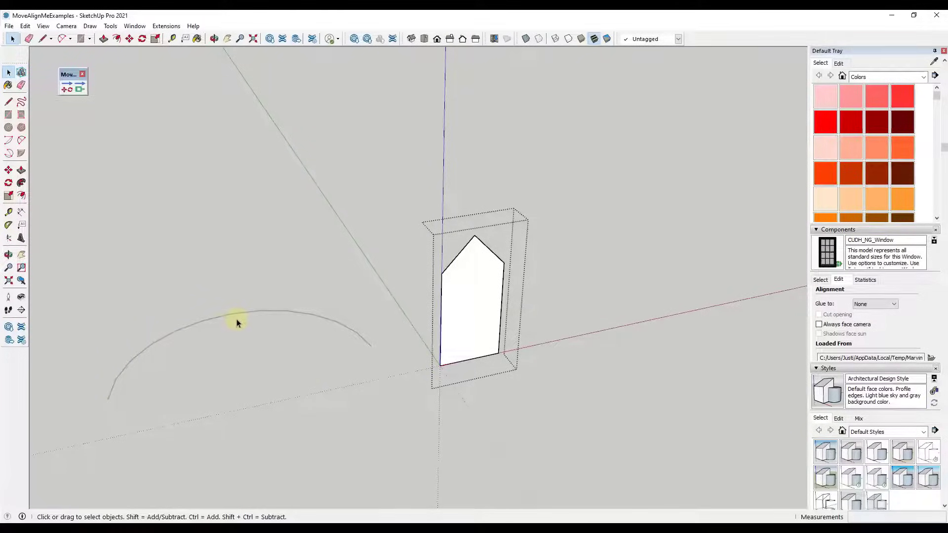
pyautogui.moveTo(178, 353)
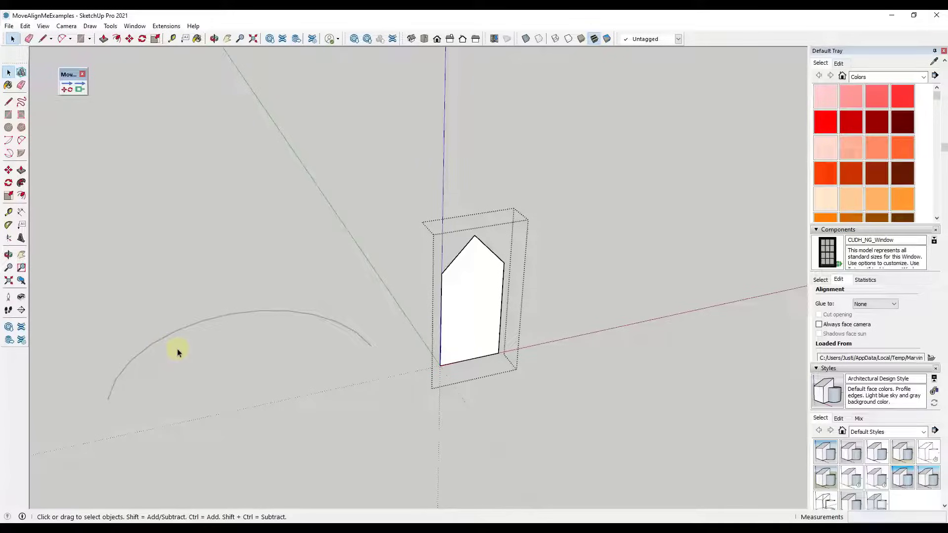
pyautogui.moveTo(153, 358)
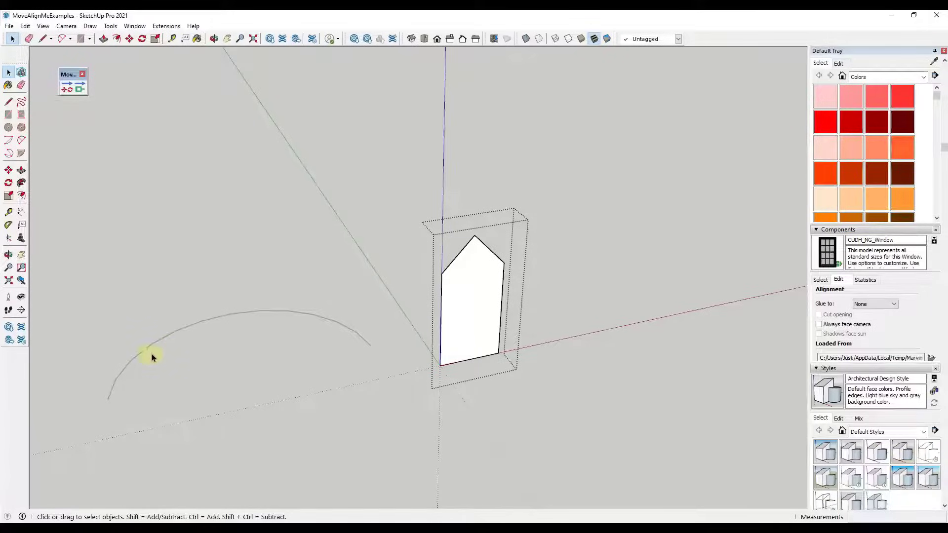
pyautogui.moveTo(597, 289)
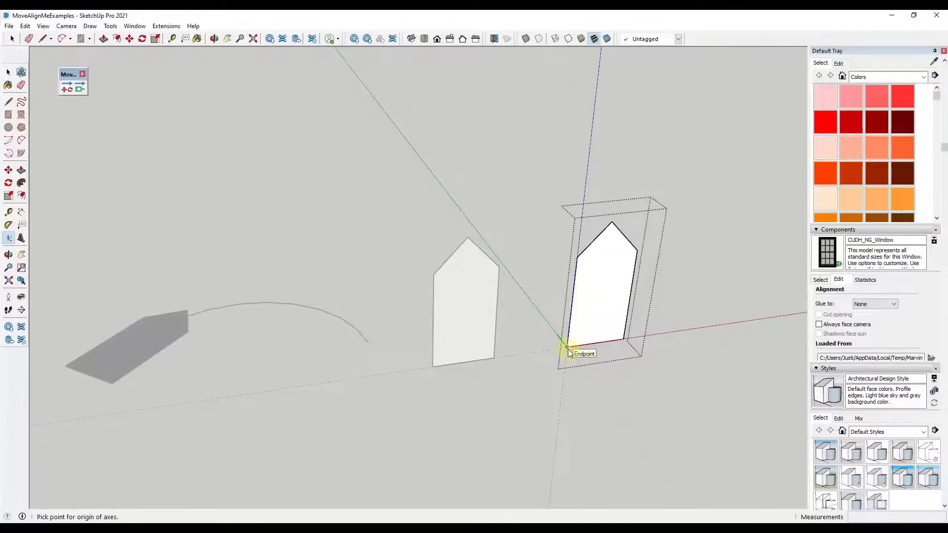
# Place the group's axes origin at its bottom corner endpoint
pyautogui.click(566, 346)
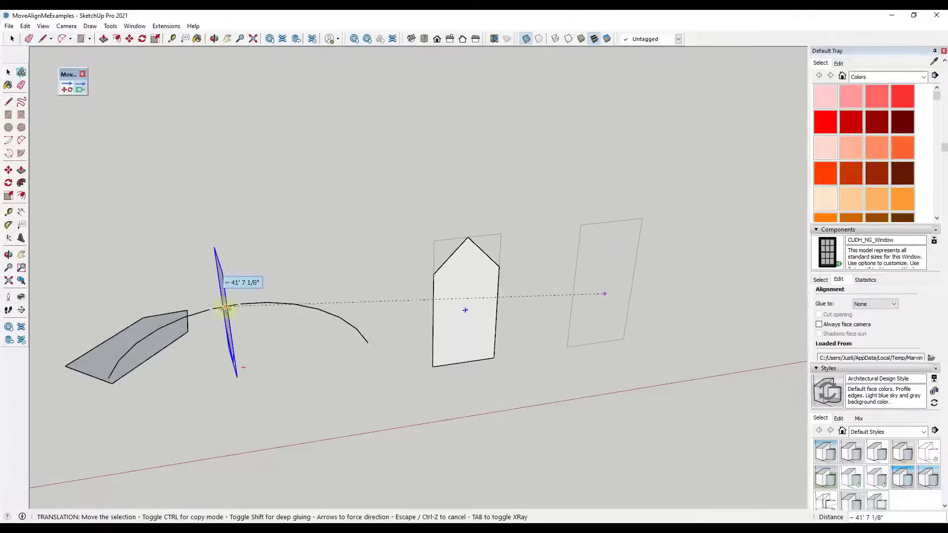
# Drag the house-shaped group along the arc until it stands upright across the curve
pyautogui.moveTo(225, 305); pyautogui.dragTo(331, 313)
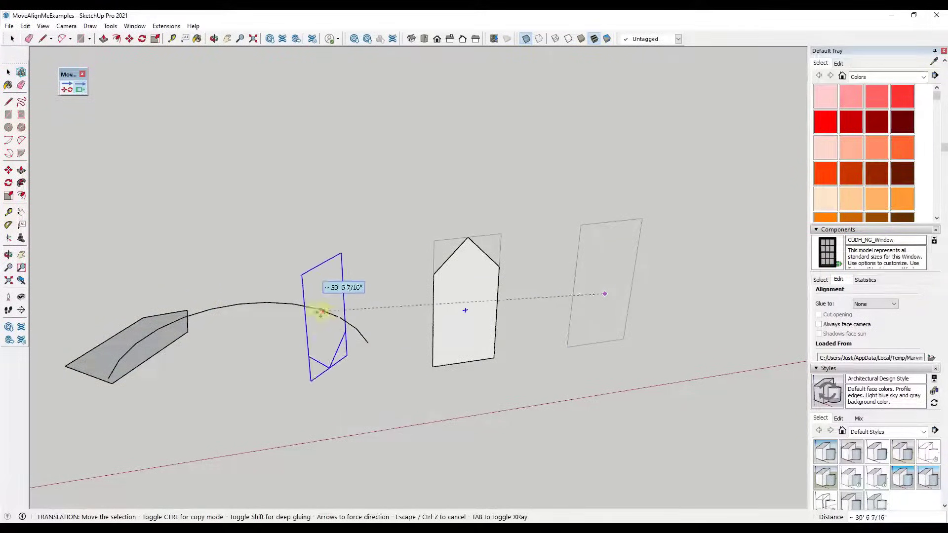
pyautogui.moveTo(323, 312); pyautogui.dragTo(242, 303)
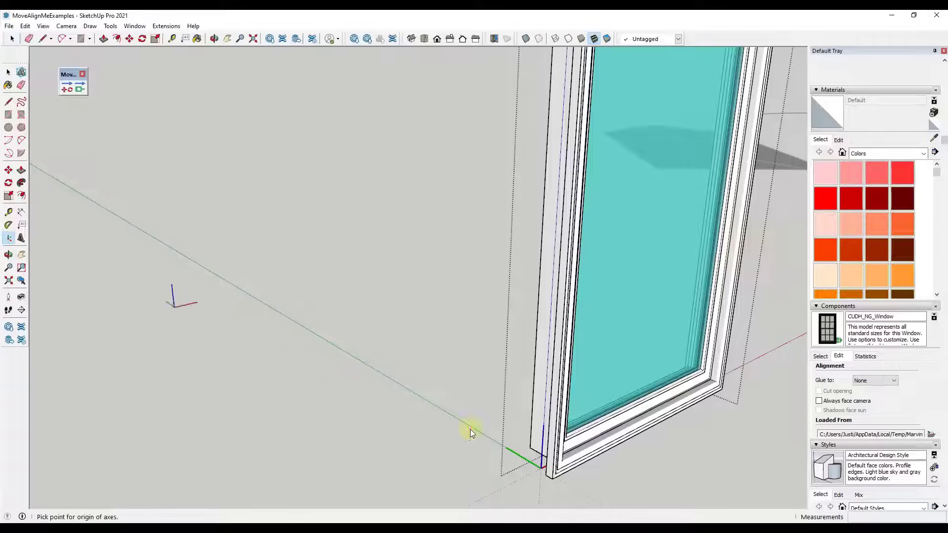
# Place the window component's axes at its bottom corner and apply them to all instances
pyautogui.click(471, 433)
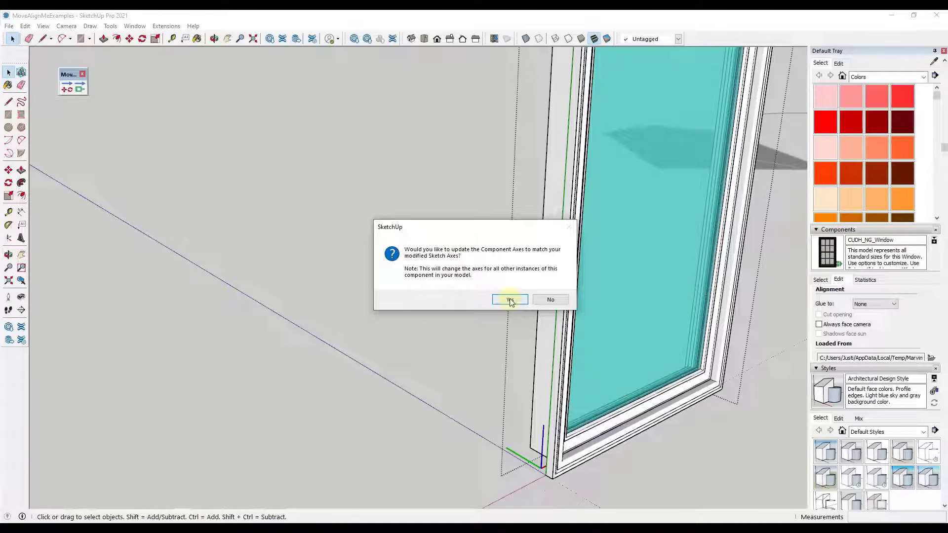
pyautogui.click(509, 300)
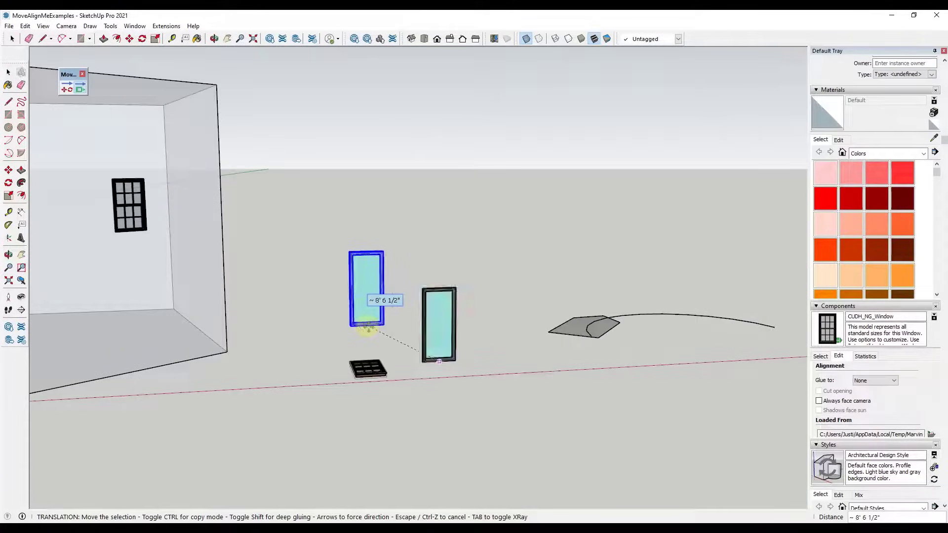
# Drag a copy of the blue-glass window toward the grid-window wall face
pyautogui.moveTo(366, 296); pyautogui.dragTo(329, 278)
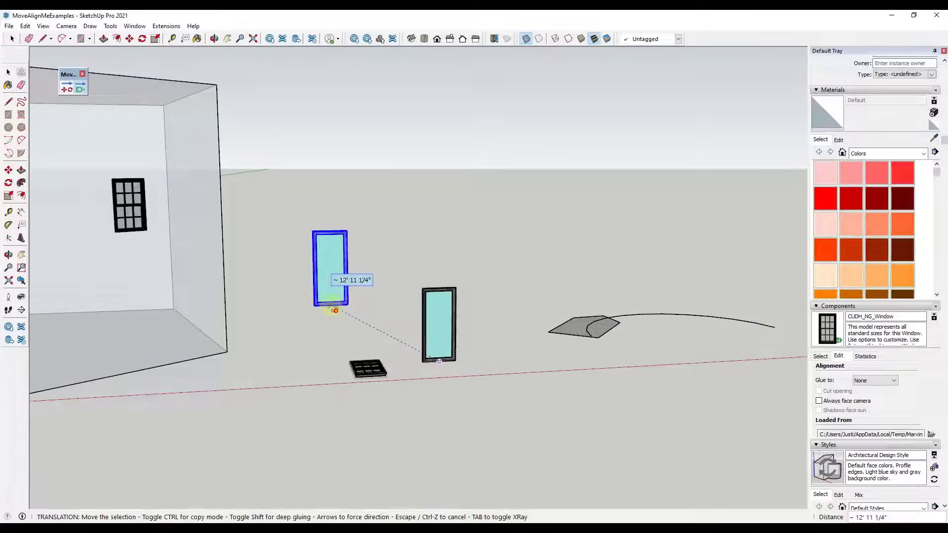